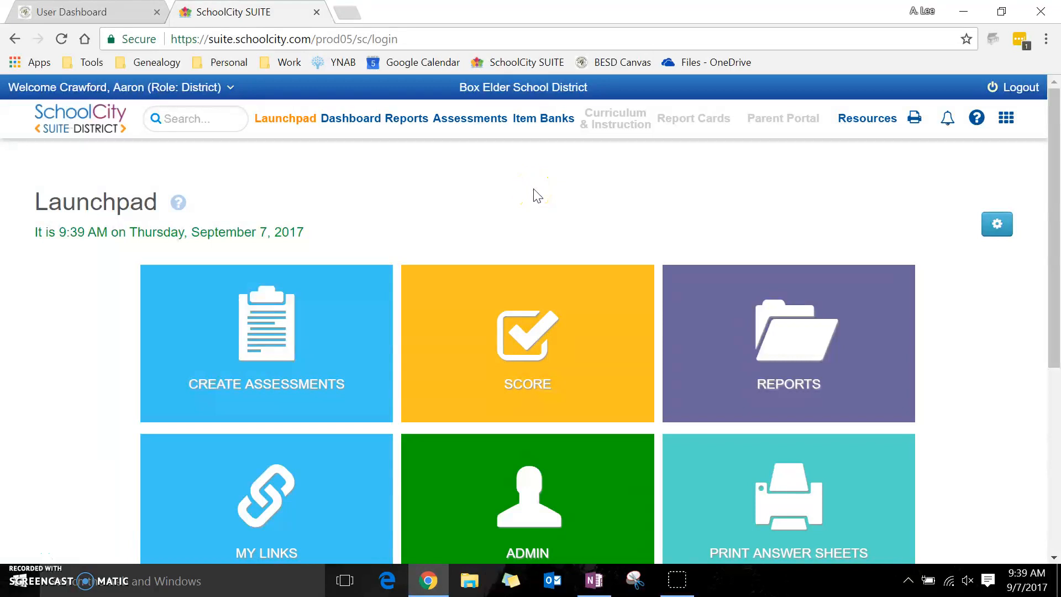
{"action": "mouse_move", "coordinate": [469, 169]}
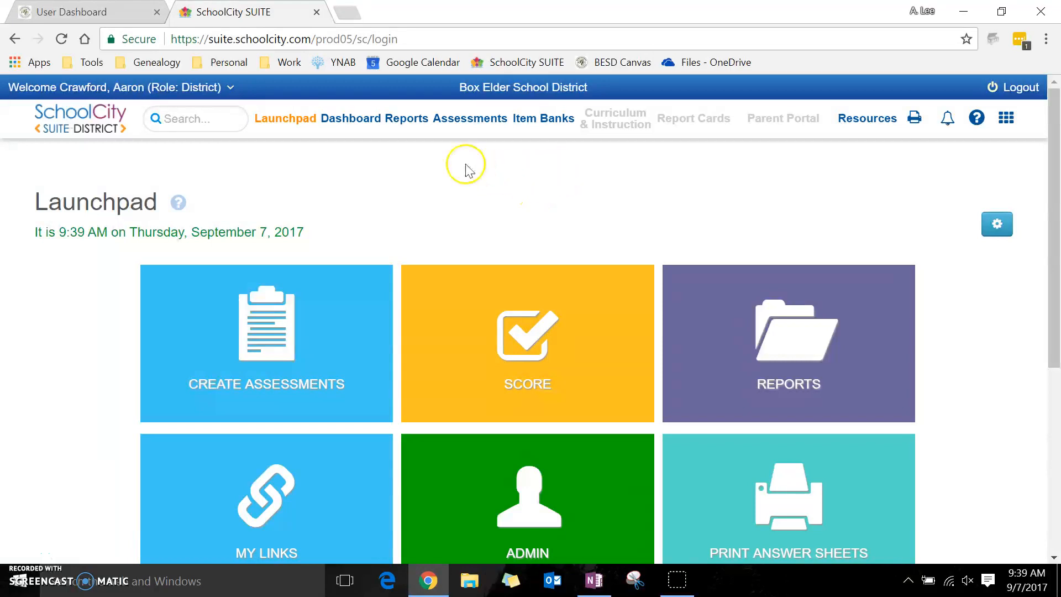
Open Assessments and scroll through the nine 2017-2018 district assessments.
{"action": "left_click", "coordinate": [469, 118]}
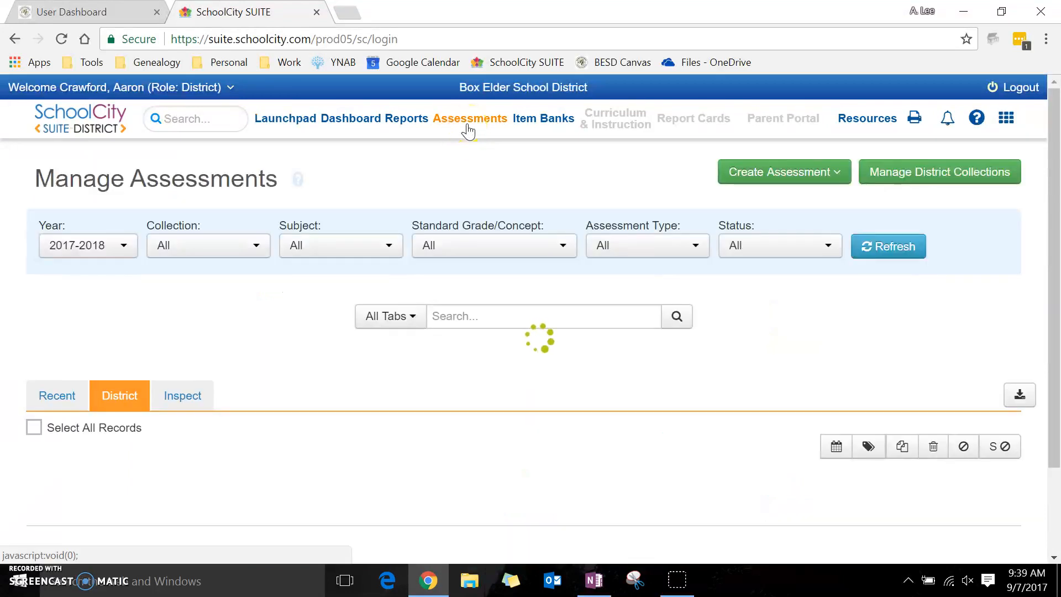
{"action": "left_click", "coordinate": [469, 117]}
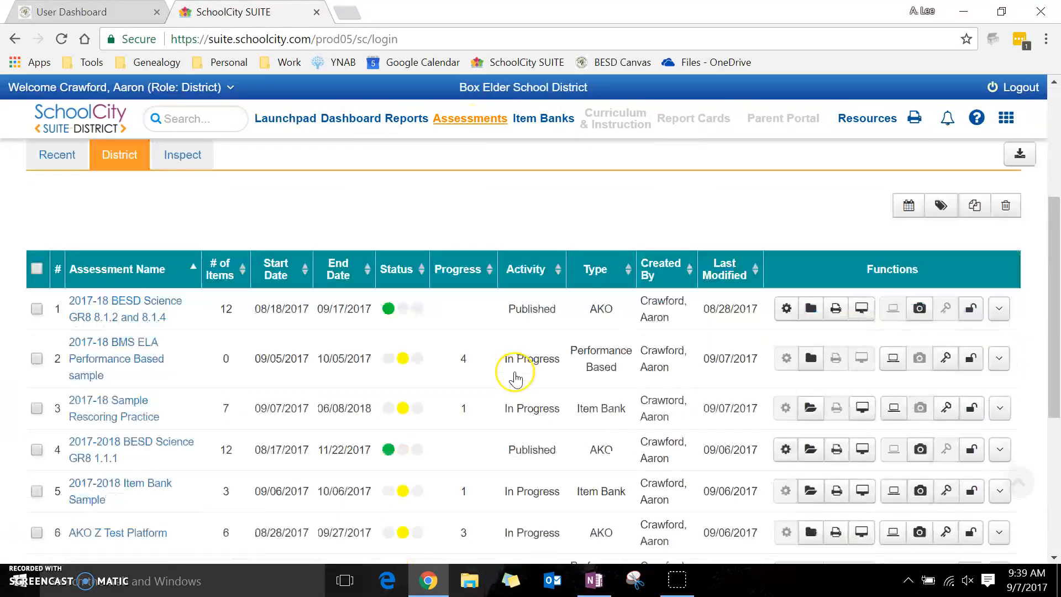
{"action": "scroll", "scroll_direction": "down", "scroll_amount": 3}
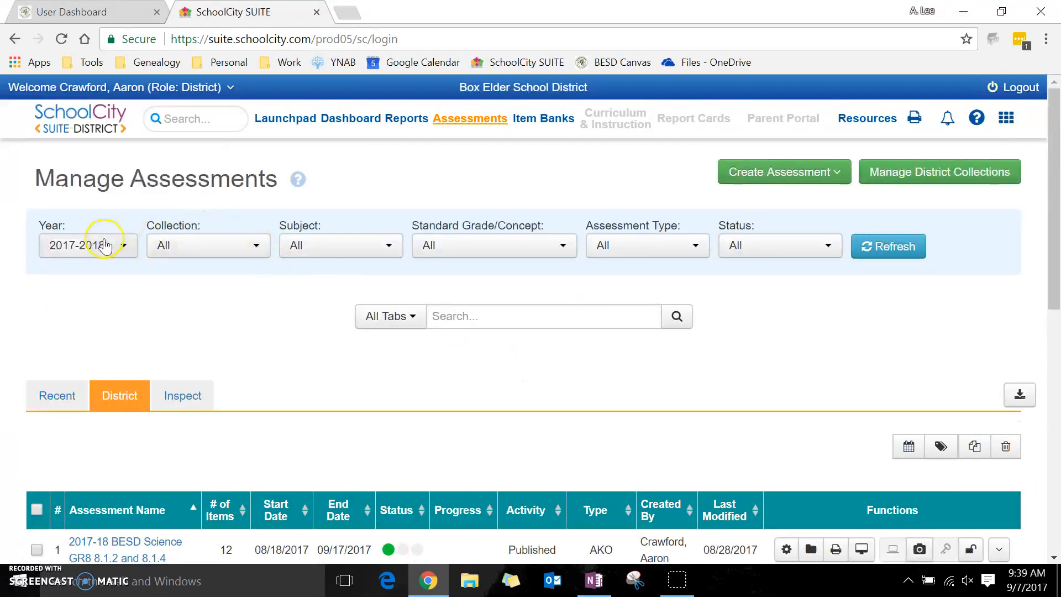
{"action": "mouse_move", "coordinate": [91, 226]}
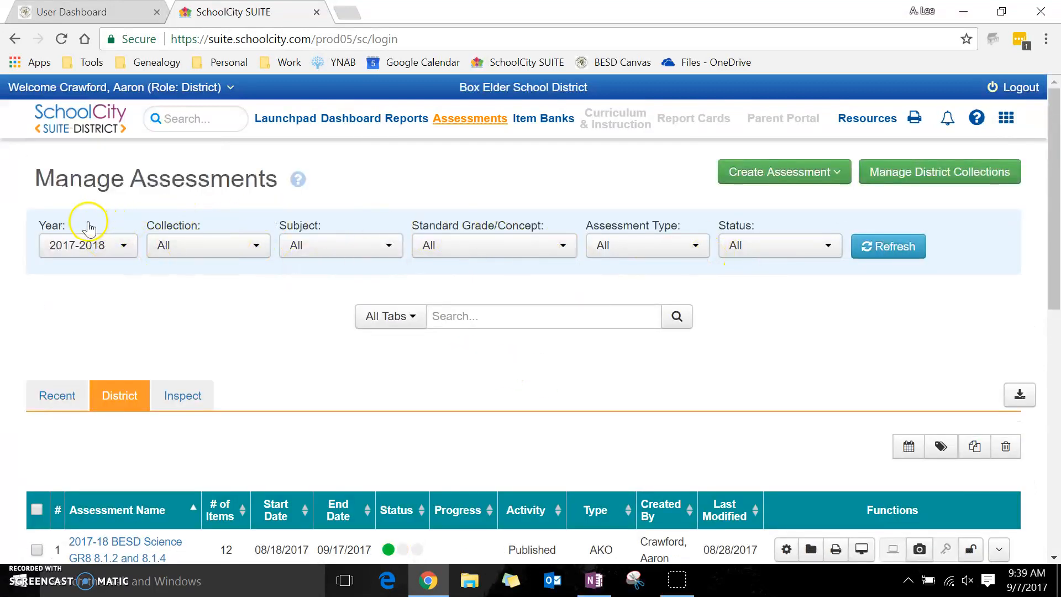
{"action": "scroll", "scroll_direction": "down", "scroll_amount": 3}
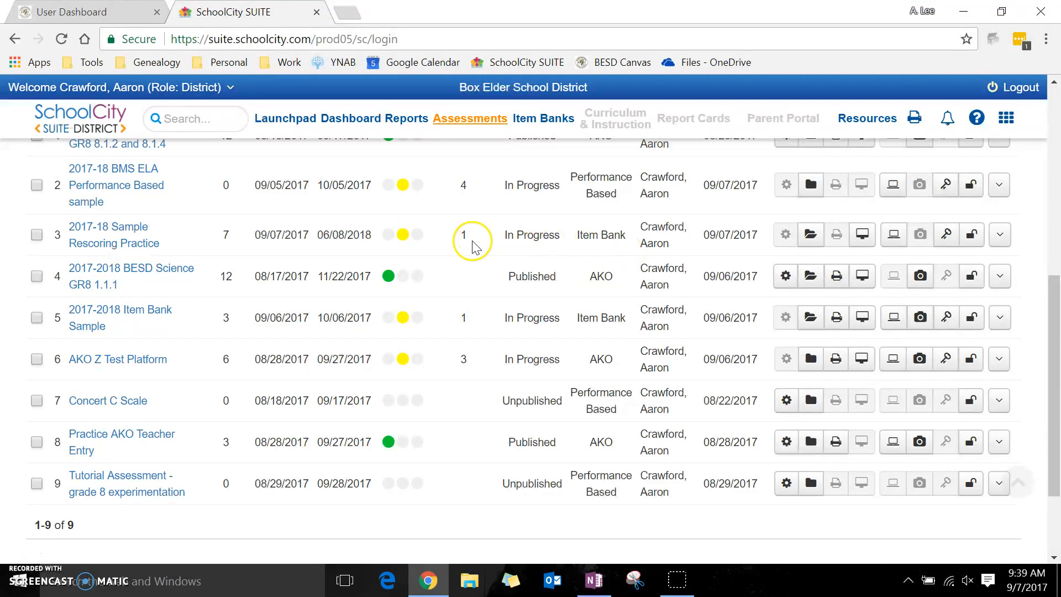
{"action": "mouse_move", "coordinate": [811, 234]}
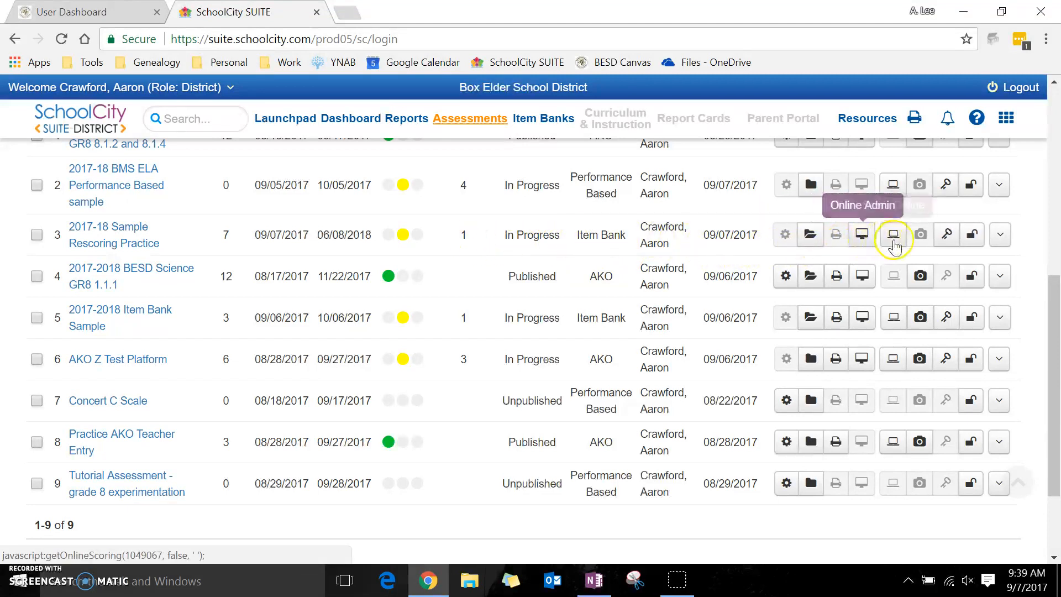
{"action": "mouse_move", "coordinate": [919, 235]}
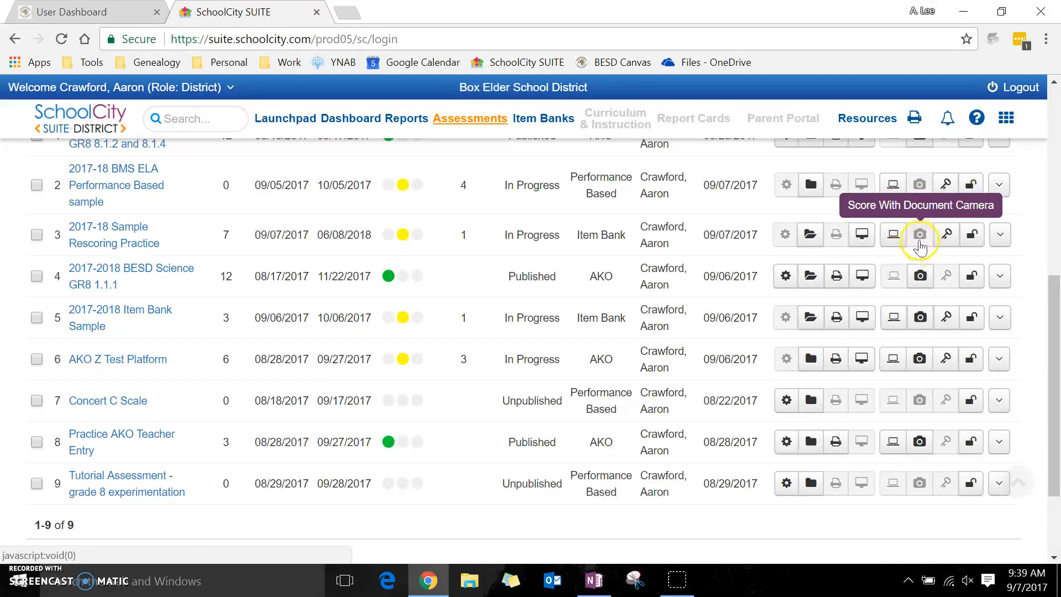
{"action": "mouse_move", "coordinate": [945, 235]}
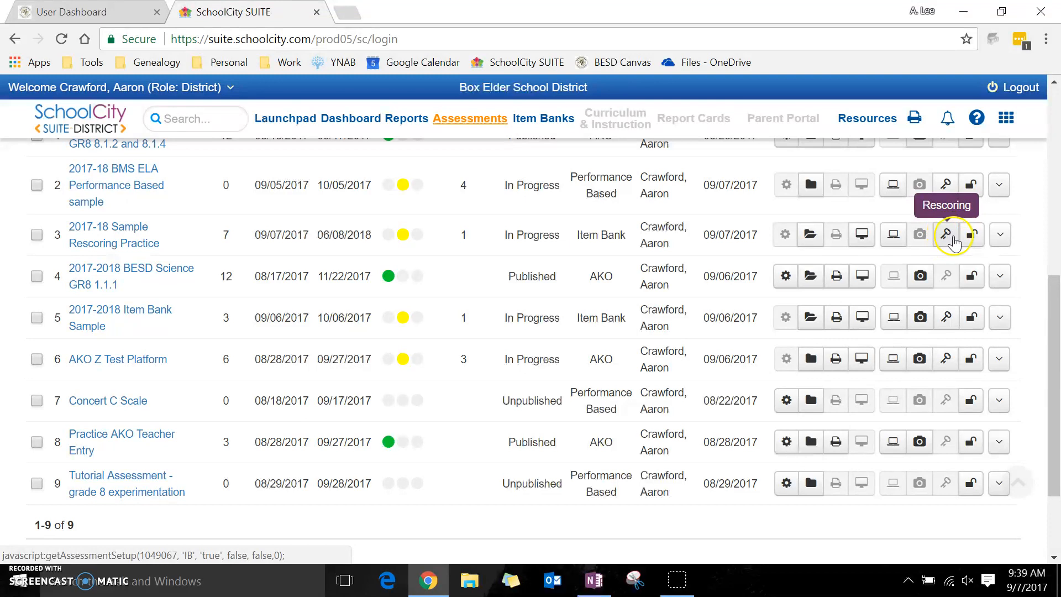
{"action": "mouse_move", "coordinate": [946, 235]}
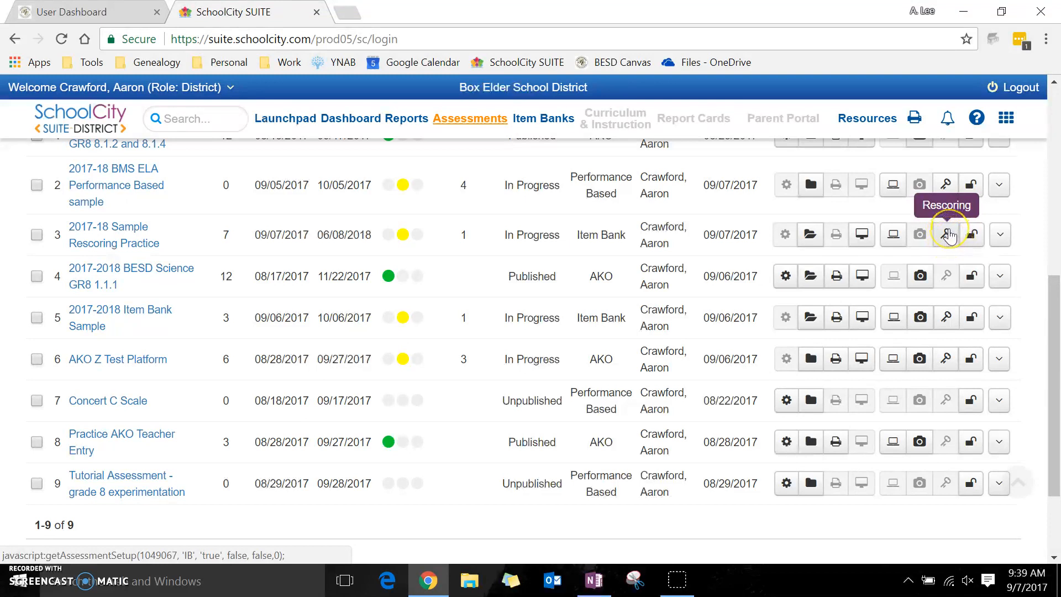
Open the rescoring wrench for 2017-18 Sample Rescoring Practice to view its seven items.
{"action": "left_click", "coordinate": [946, 234]}
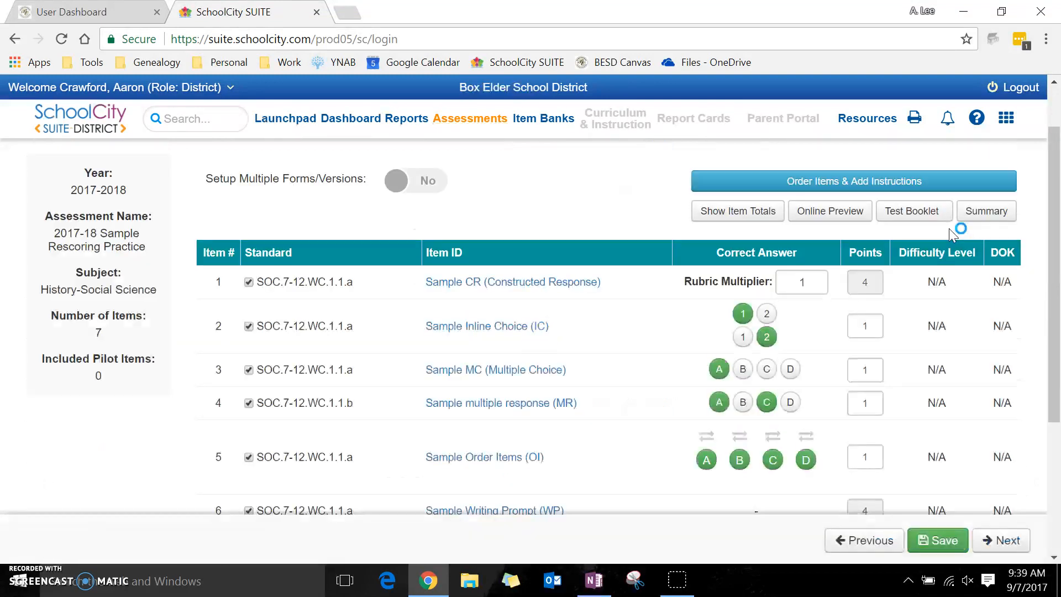
{"action": "mouse_move", "coordinate": [616, 226]}
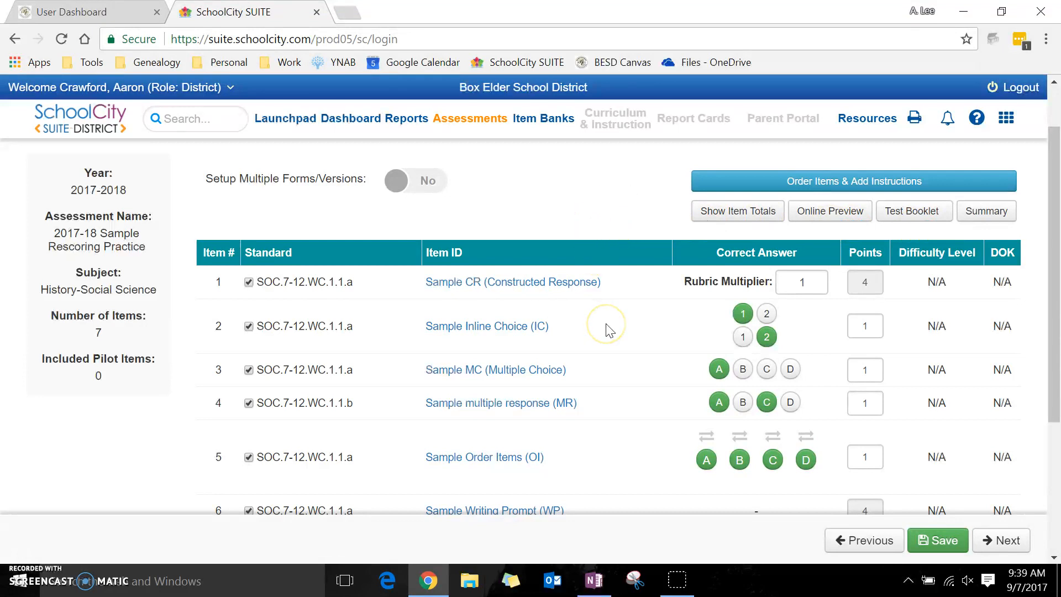
{"action": "mouse_move", "coordinate": [608, 329]}
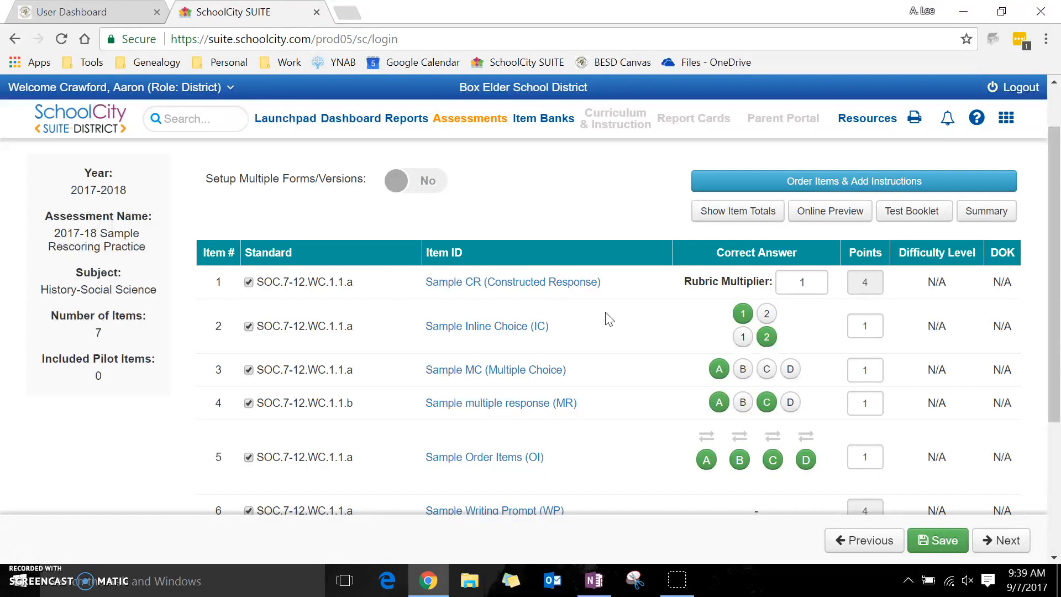
{"action": "mouse_move", "coordinate": [581, 318]}
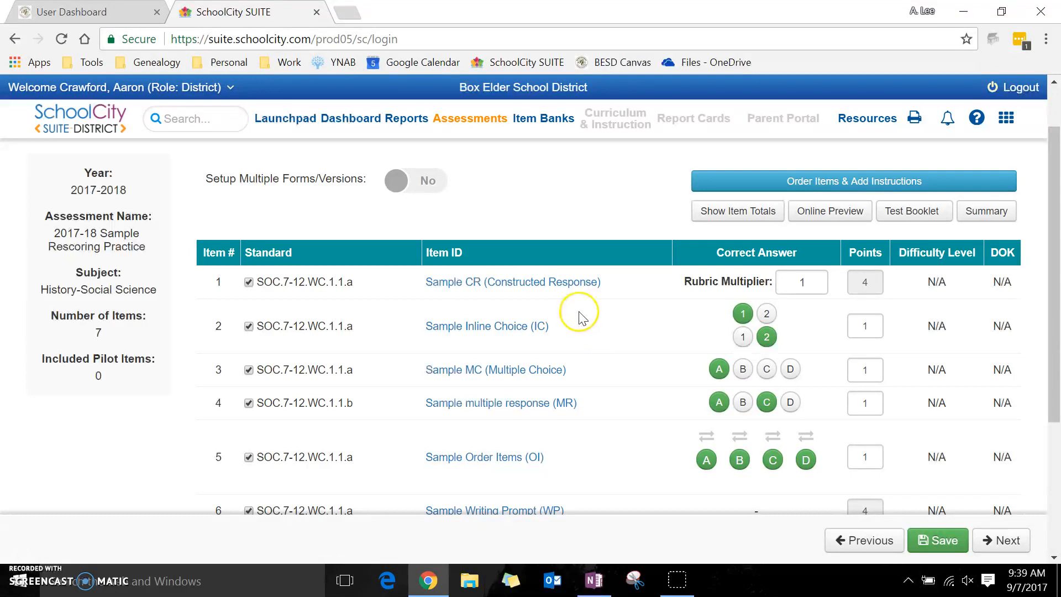
{"action": "mouse_move", "coordinate": [600, 342]}
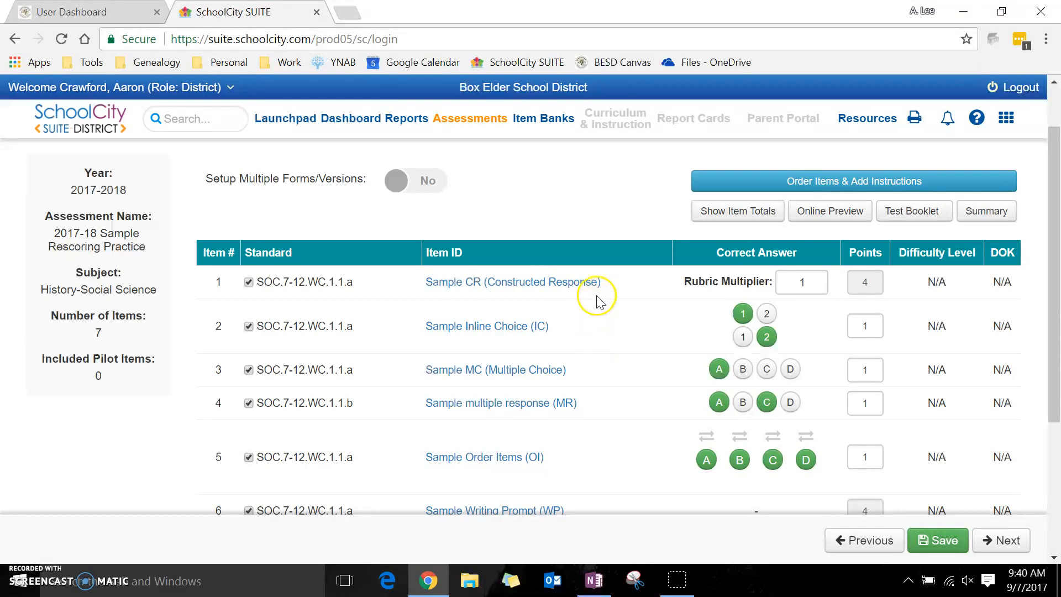
{"action": "mouse_move", "coordinate": [614, 350]}
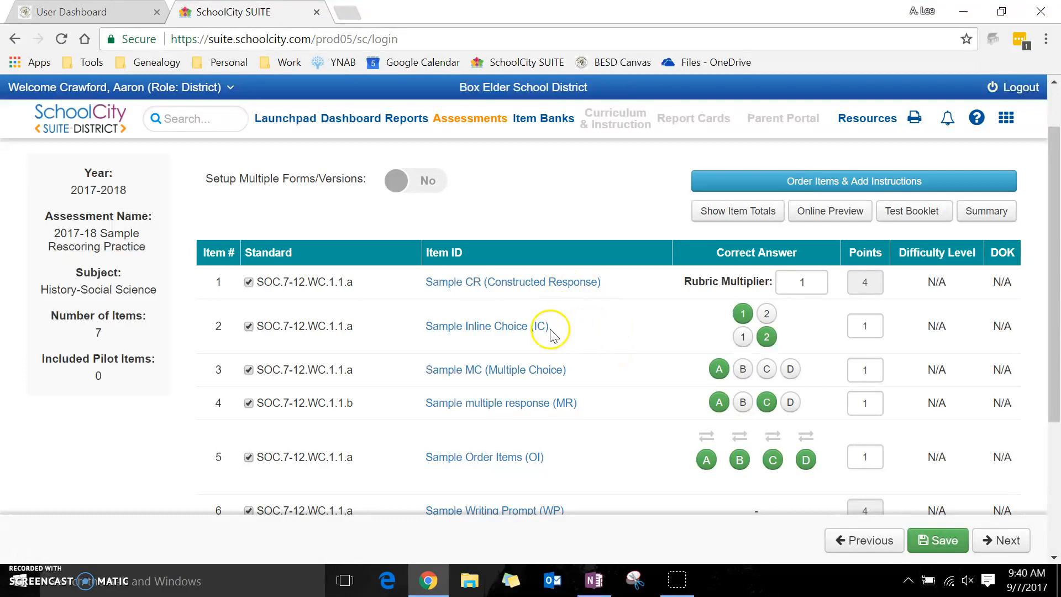
{"action": "mouse_move", "coordinate": [682, 282]}
{"action": "type", "text": "0"}
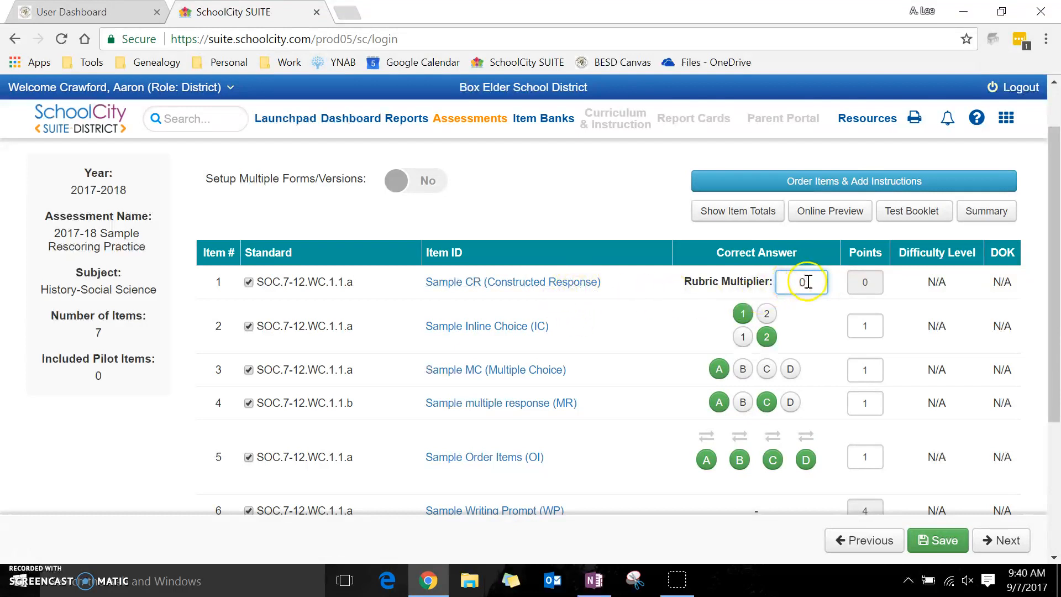
{"action": "mouse_move", "coordinate": [618, 315]}
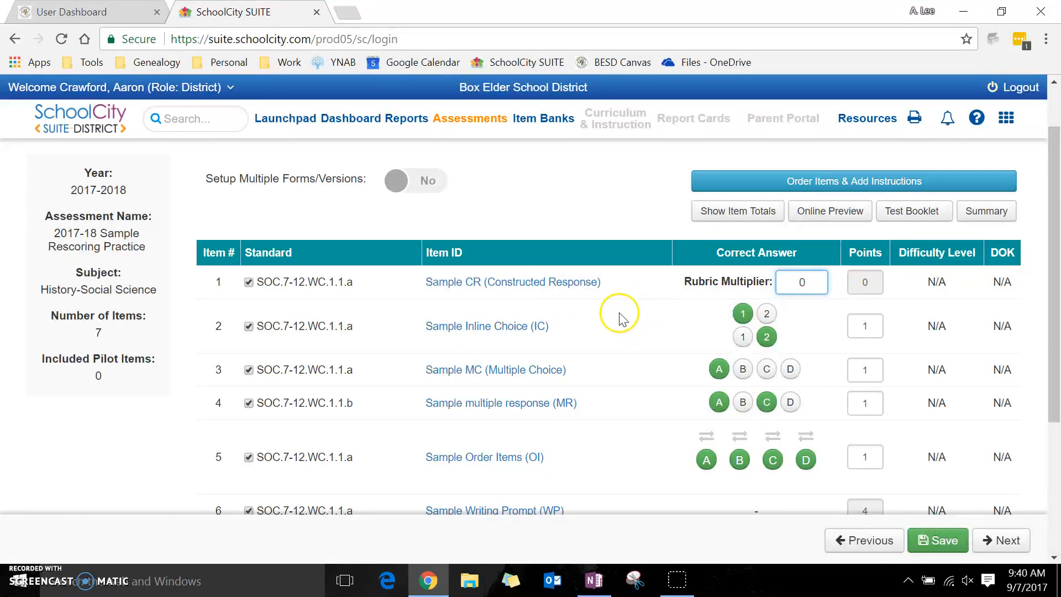
Mark C as correct on item 3 and give the Sample XCR item 0 points.
{"action": "scroll", "scroll_direction": "down", "scroll_amount": 3}
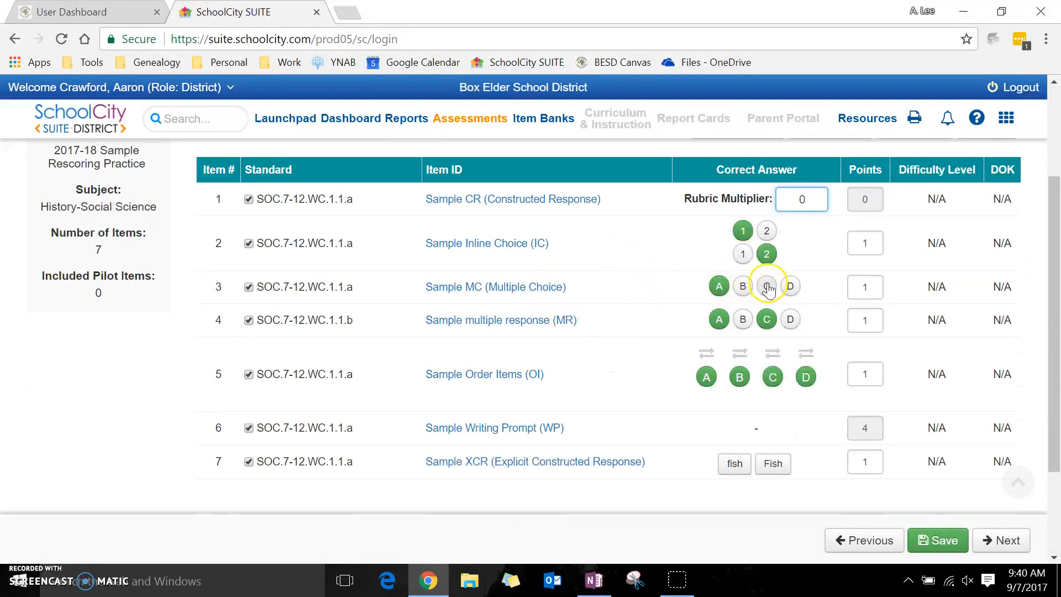
{"action": "left_click", "coordinate": [765, 287]}
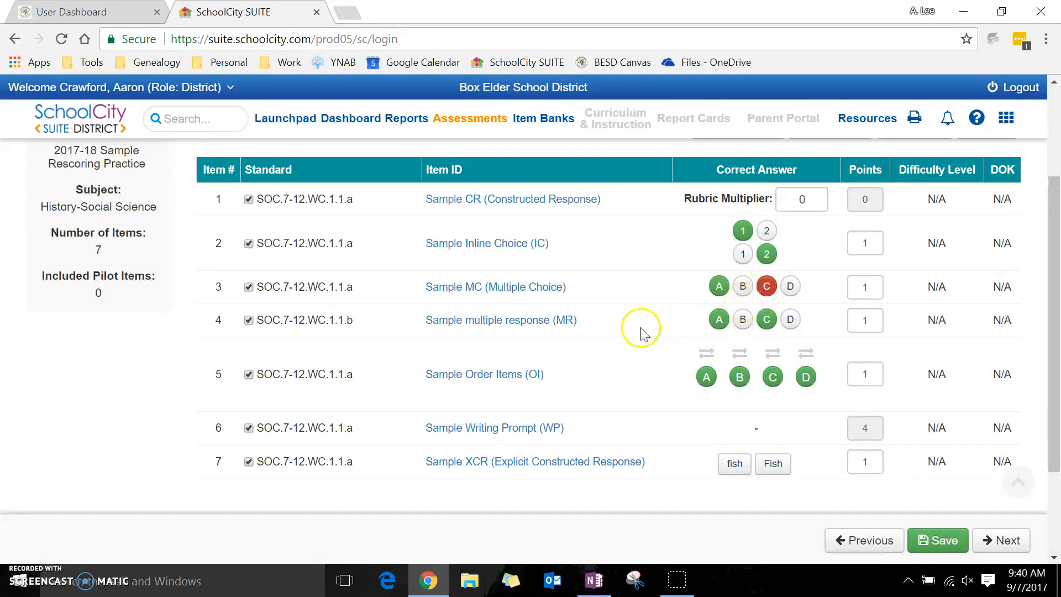
{"action": "scroll", "scroll_direction": "down", "scroll_amount": 3}
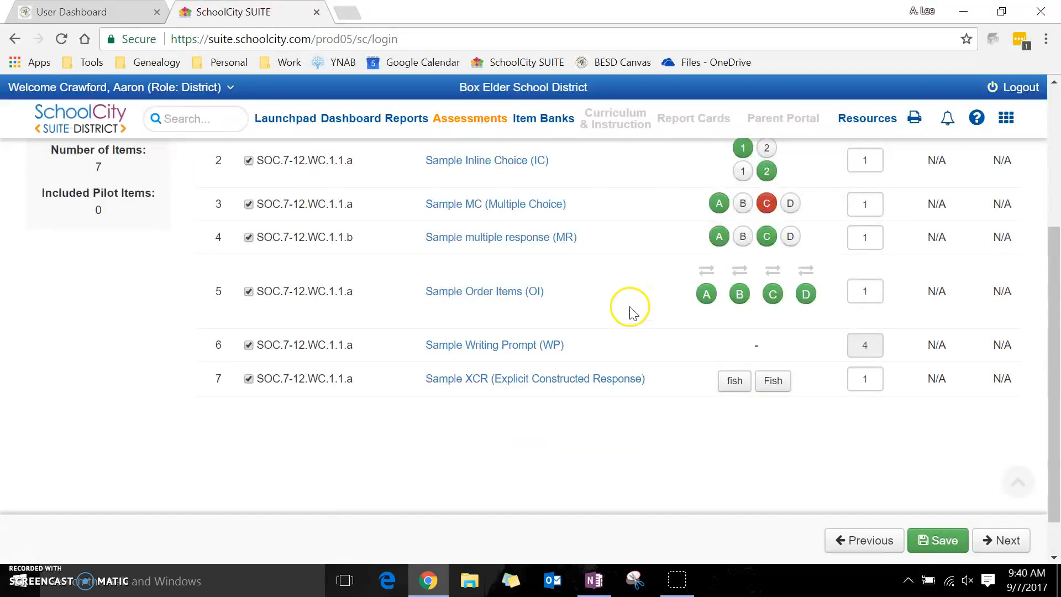
{"action": "mouse_move", "coordinate": [510, 365]}
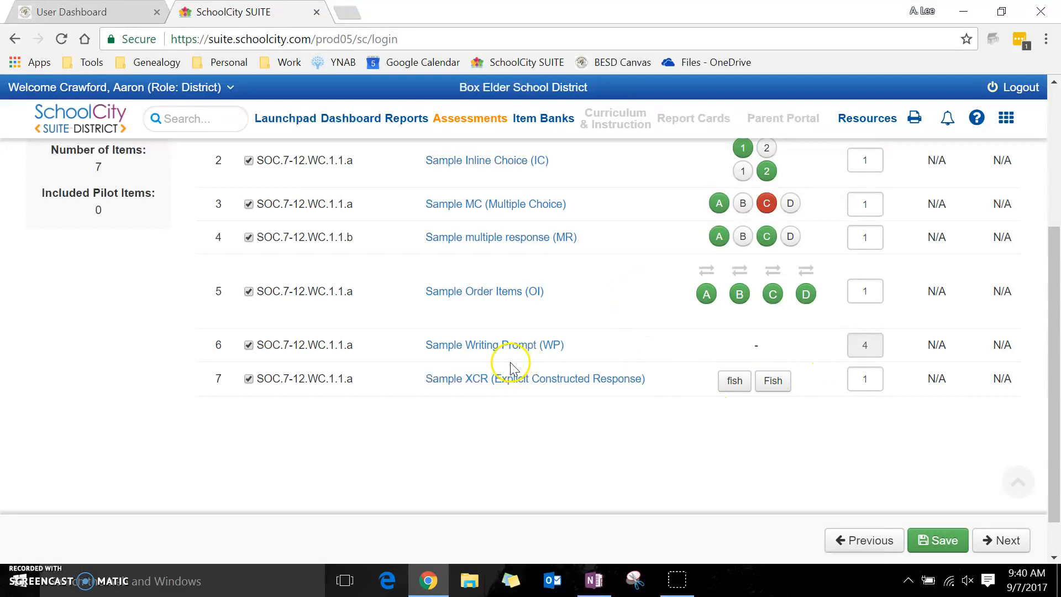
{"action": "mouse_move", "coordinate": [864, 293]}
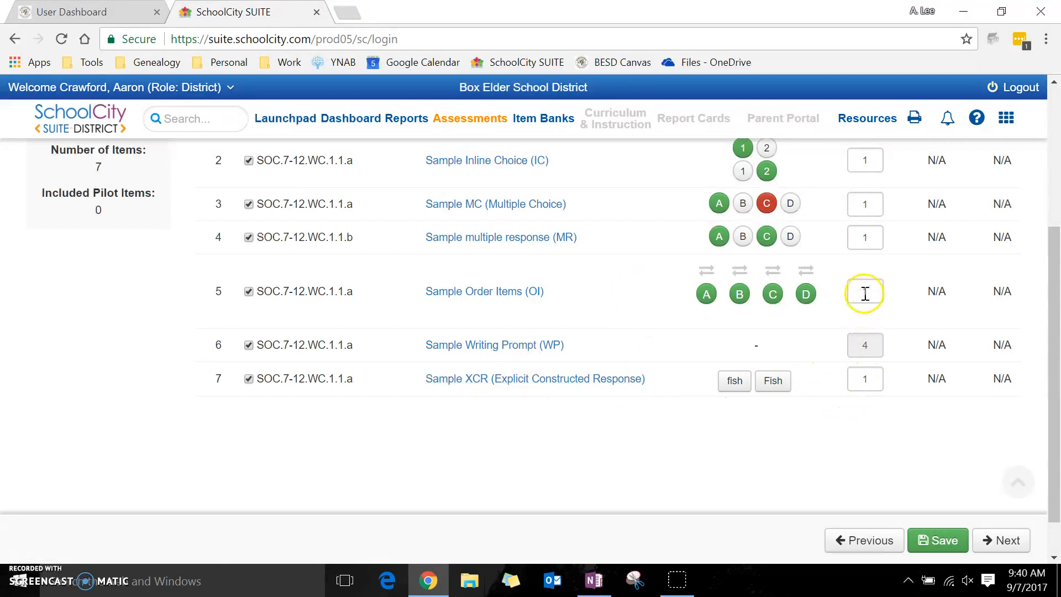
{"action": "left_click", "coordinate": [865, 378]}
{"action": "type", "text": "0"}
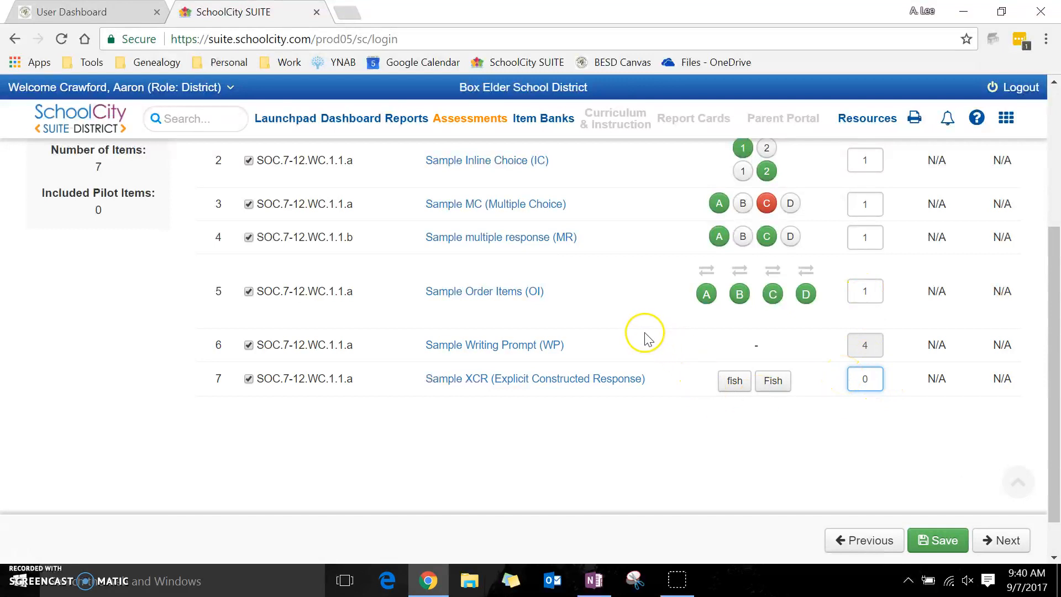
{"action": "mouse_move", "coordinate": [829, 488]}
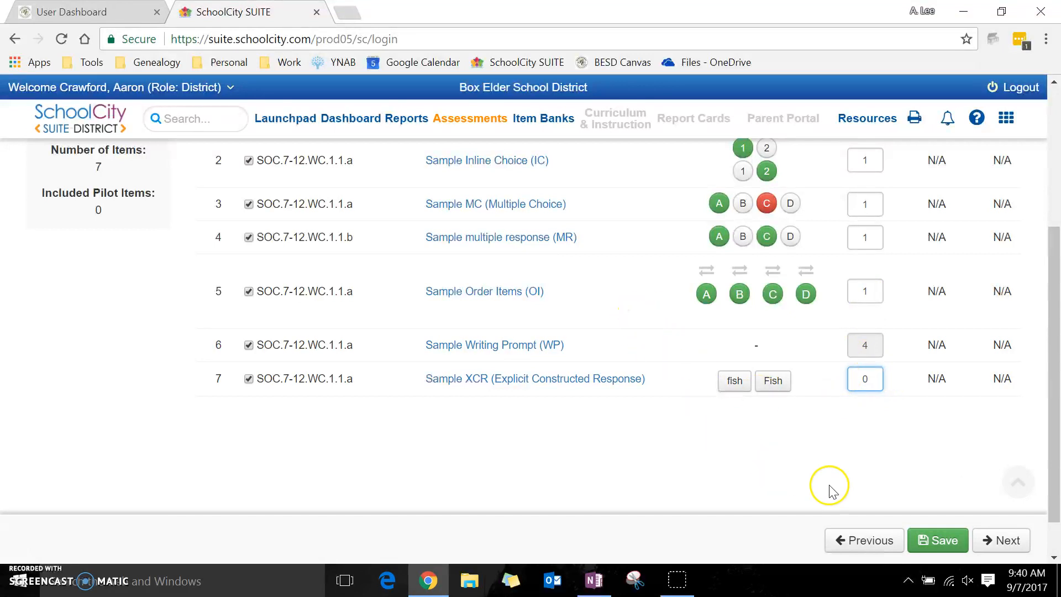
{"action": "left_click", "coordinate": [937, 540]}
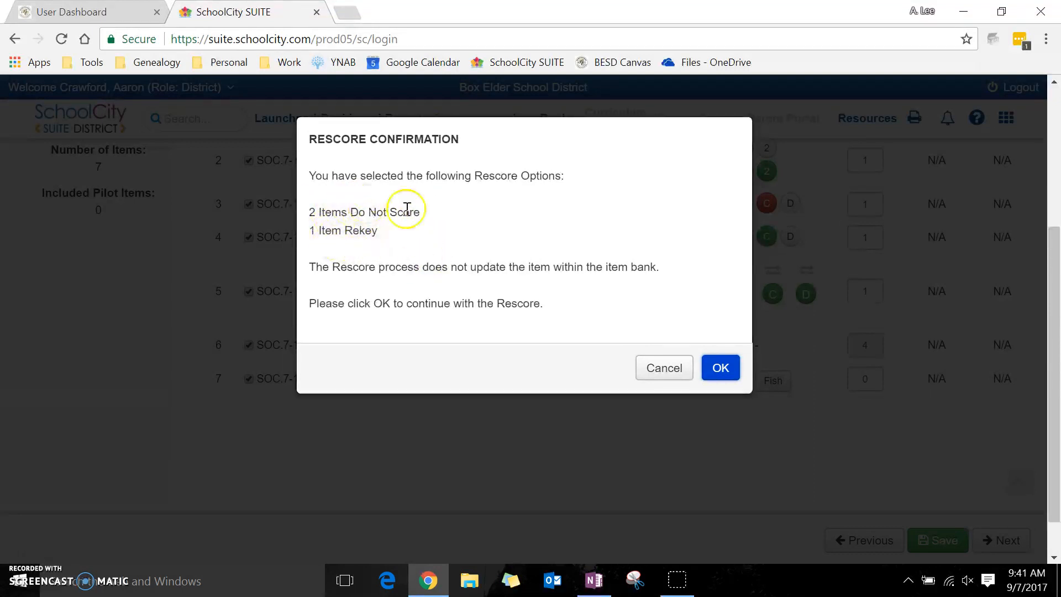
{"action": "mouse_move", "coordinate": [393, 203]}
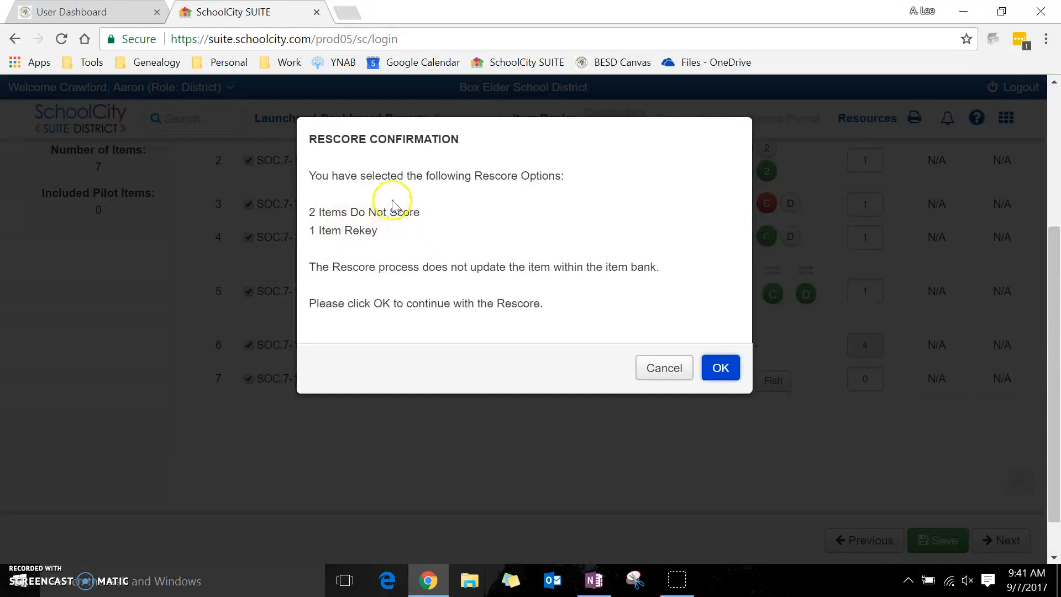
{"action": "mouse_move", "coordinate": [377, 289]}
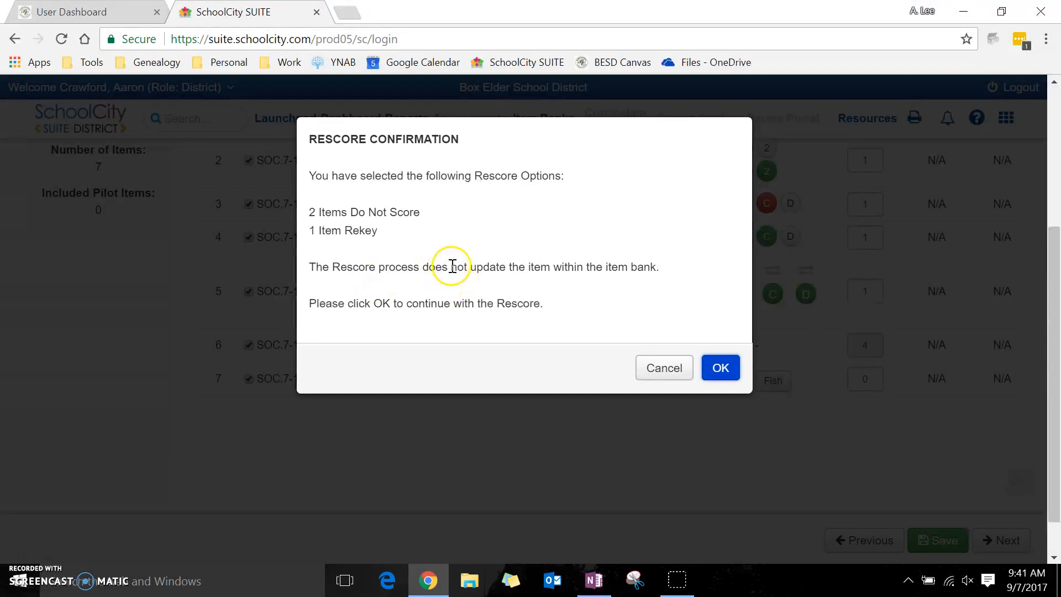
{"action": "mouse_move", "coordinate": [555, 272]}
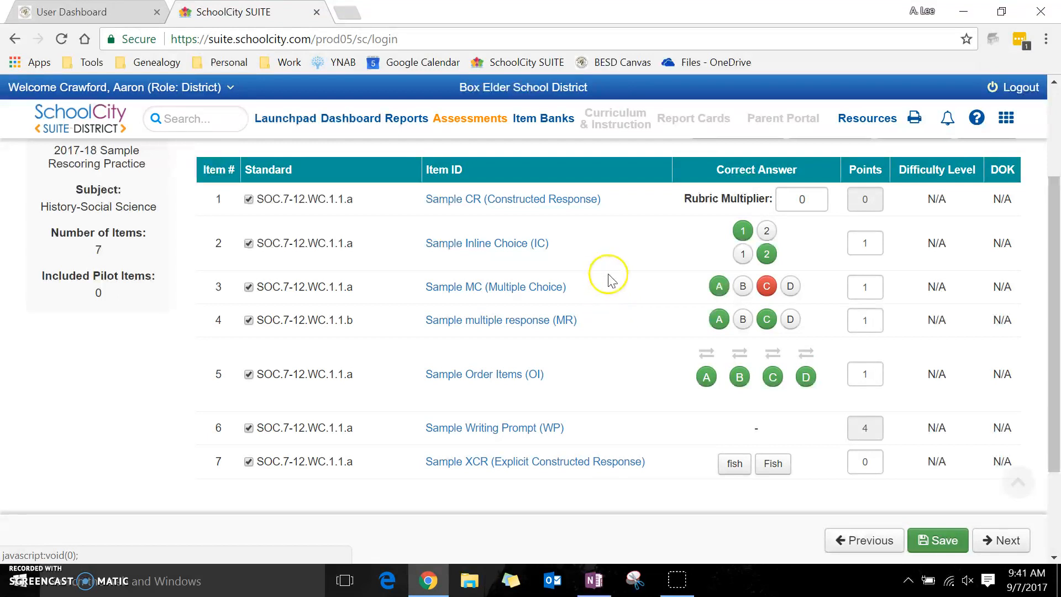
{"action": "mouse_move", "coordinate": [601, 261]}
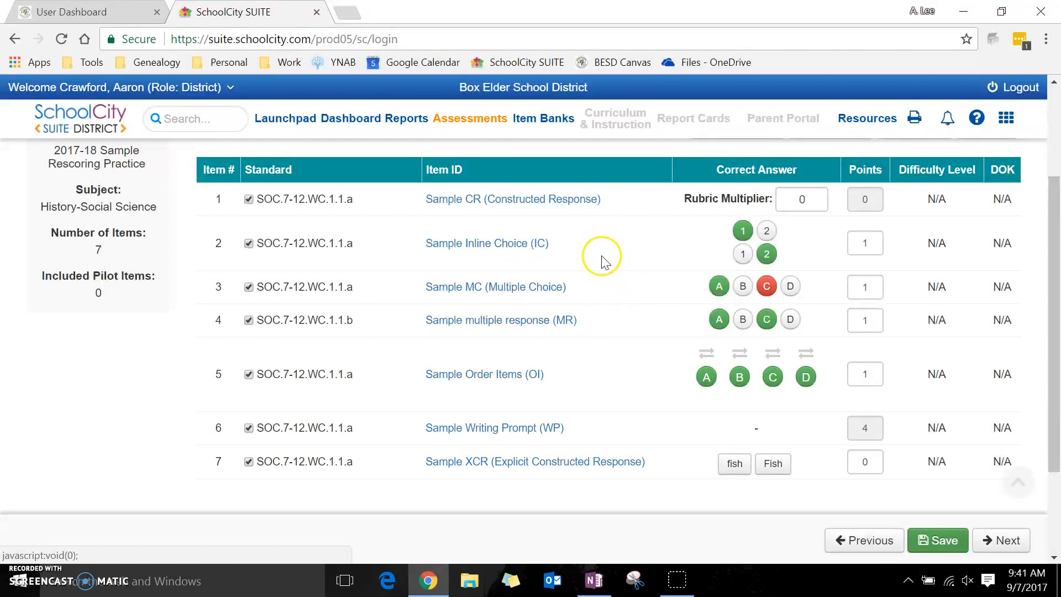
{"action": "mouse_move", "coordinate": [592, 301]}
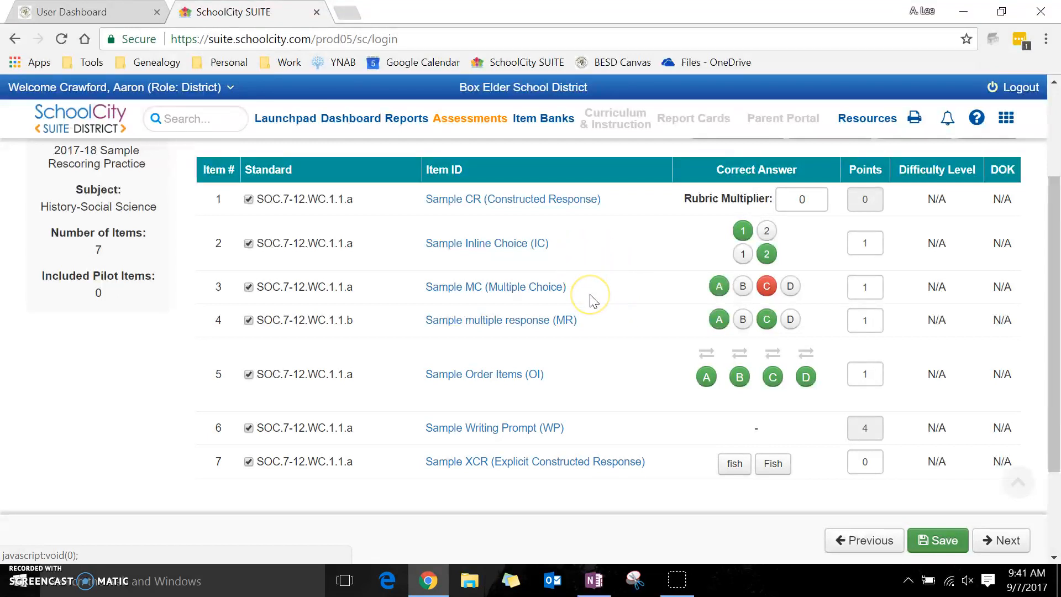
{"action": "scroll", "scroll_direction": "down", "scroll_amount": 3}
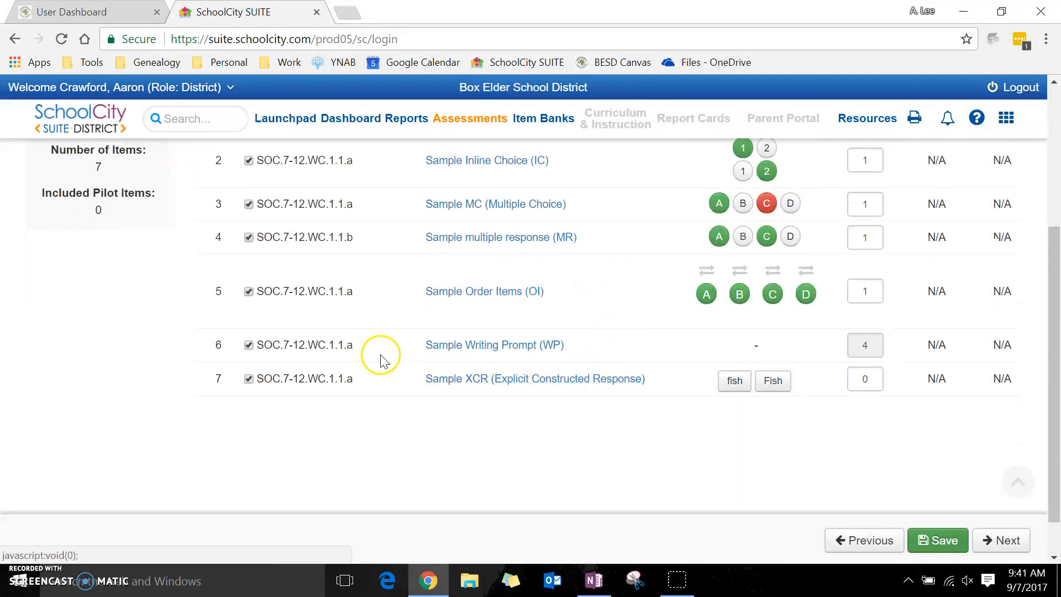
{"action": "mouse_move", "coordinate": [497, 378]}
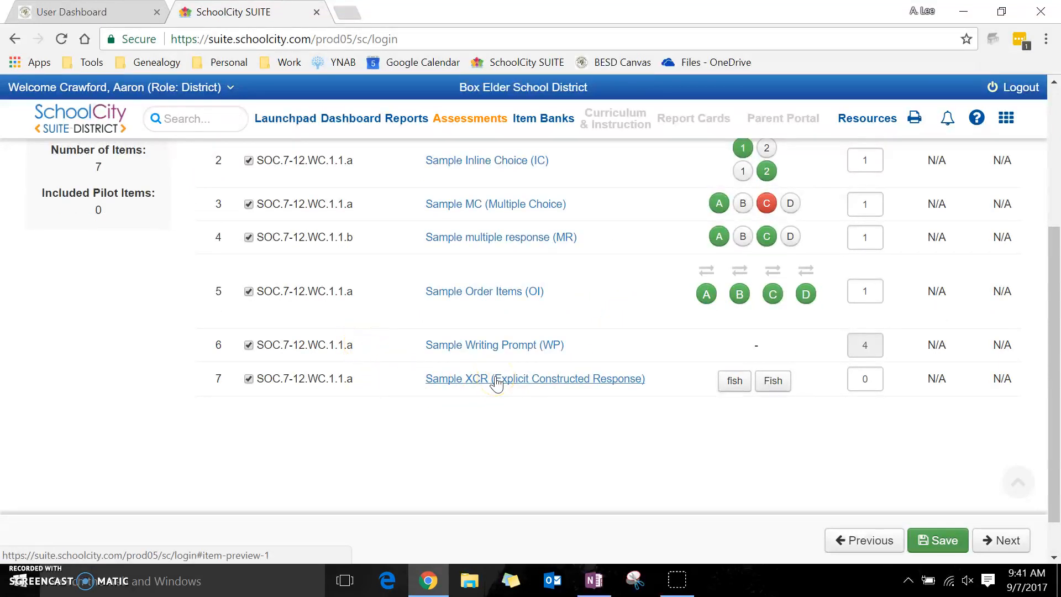
Preview the Sample XCR item 7 and highlight the word Hope.
{"action": "left_click", "coordinate": [534, 378]}
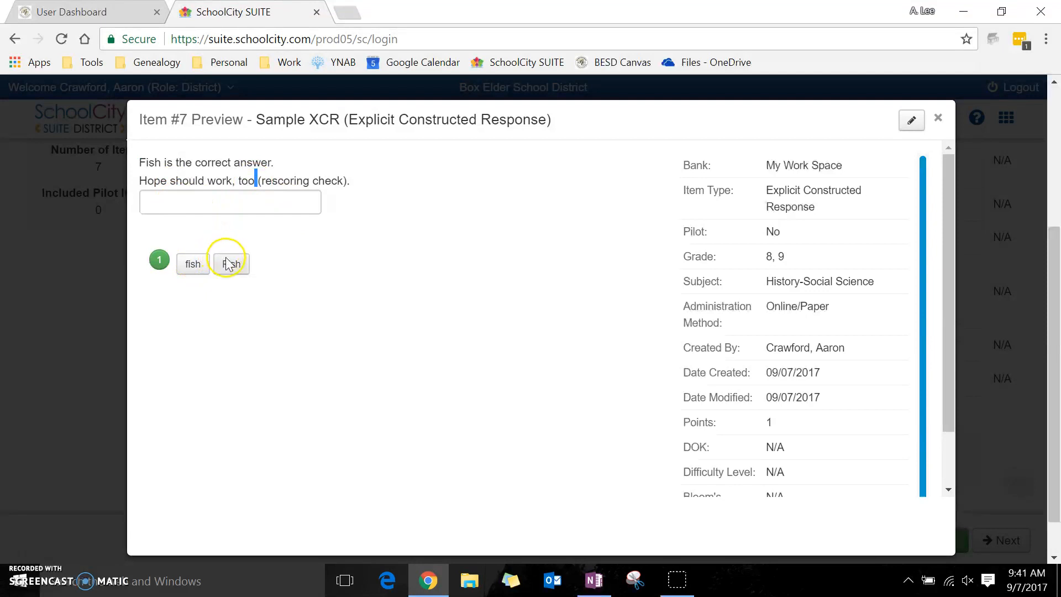
{"action": "double_click", "coordinate": [153, 181]}
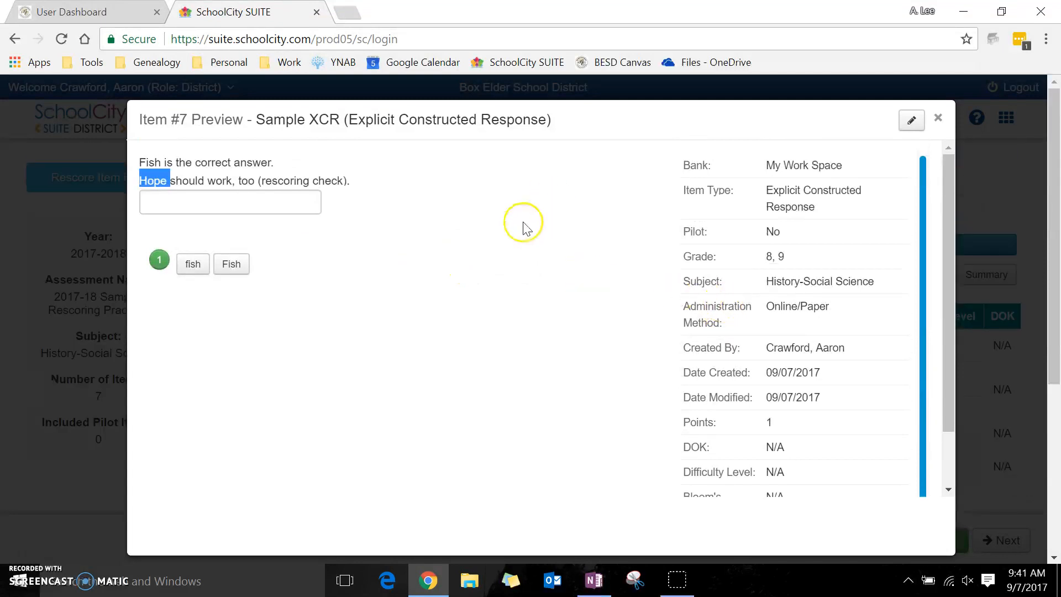
{"action": "mouse_move", "coordinate": [912, 121]}
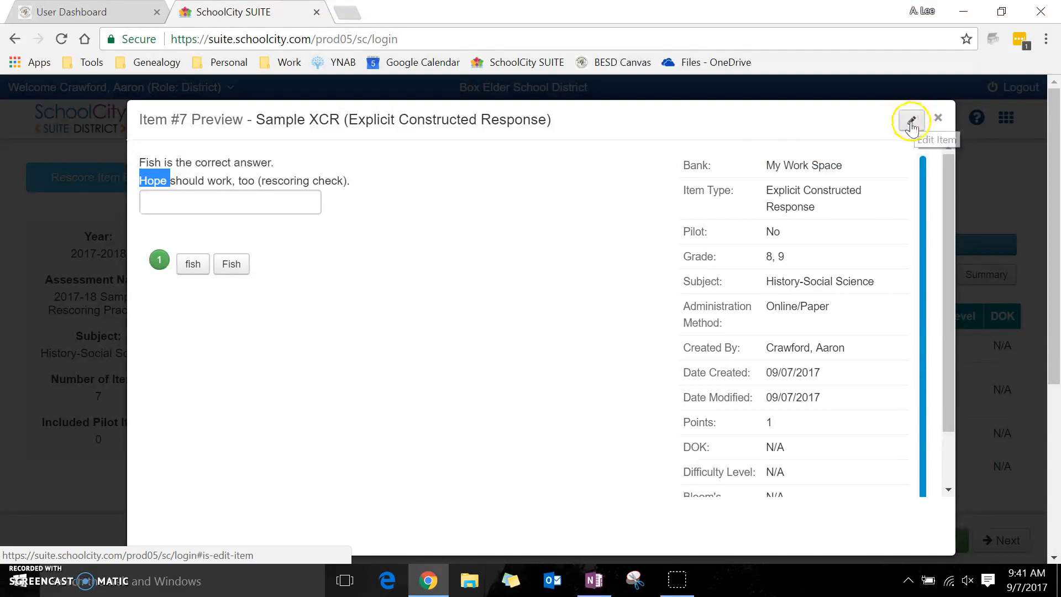
Edit the Sample XCR item as Replace Item with Keep Item Statistics set to Yes.
{"action": "left_click", "coordinate": [911, 117]}
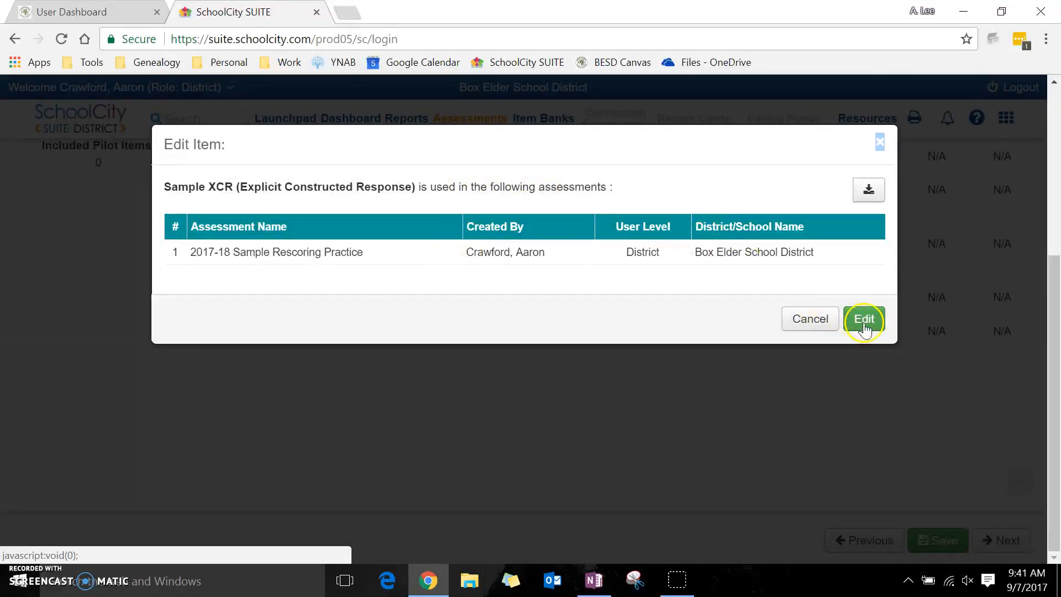
{"action": "left_click", "coordinate": [863, 319]}
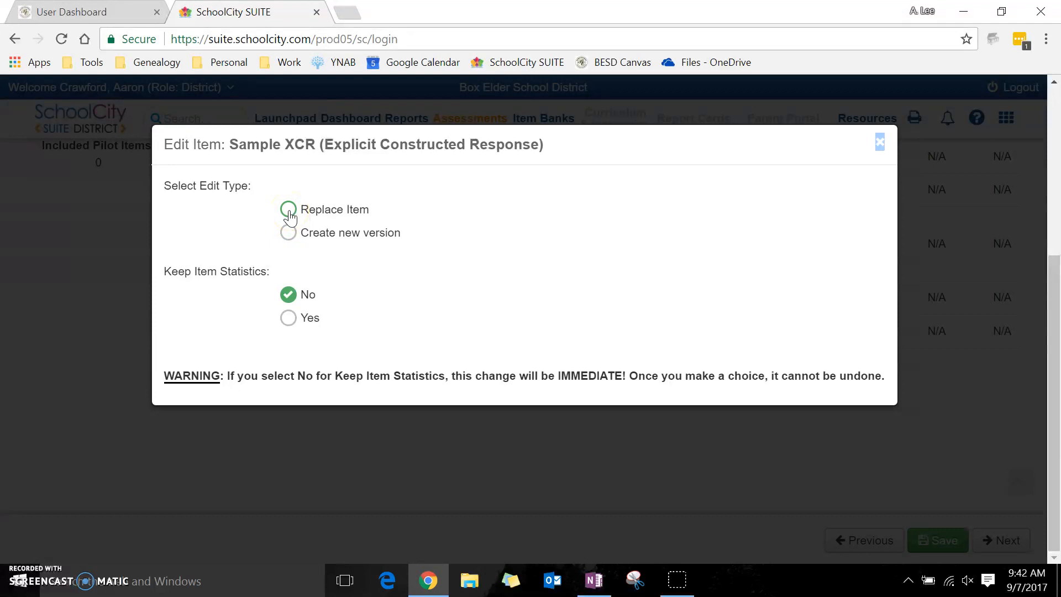
{"action": "left_click", "coordinate": [287, 209]}
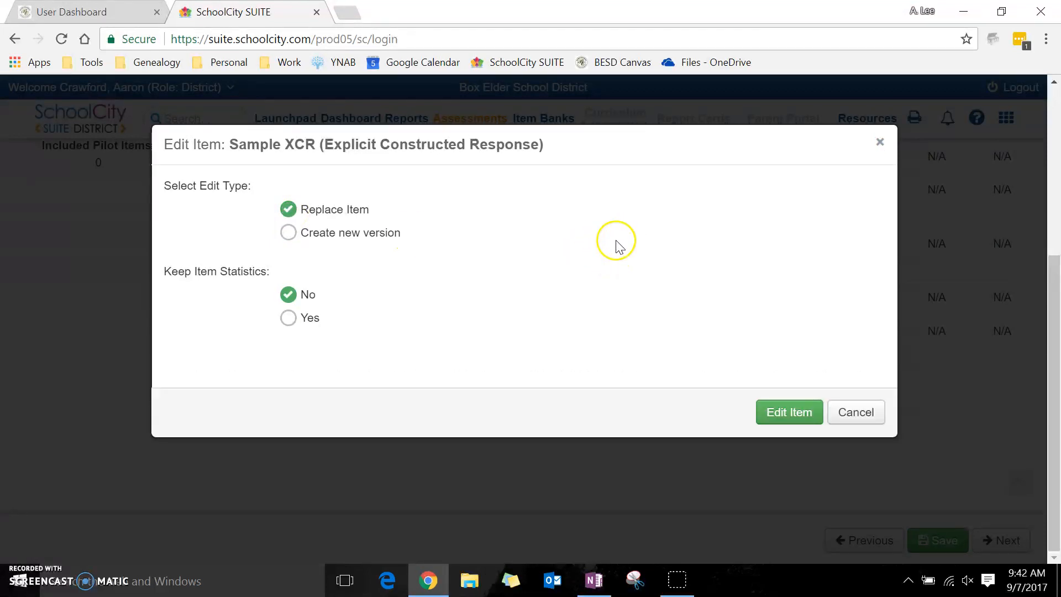
{"action": "mouse_move", "coordinate": [341, 237]}
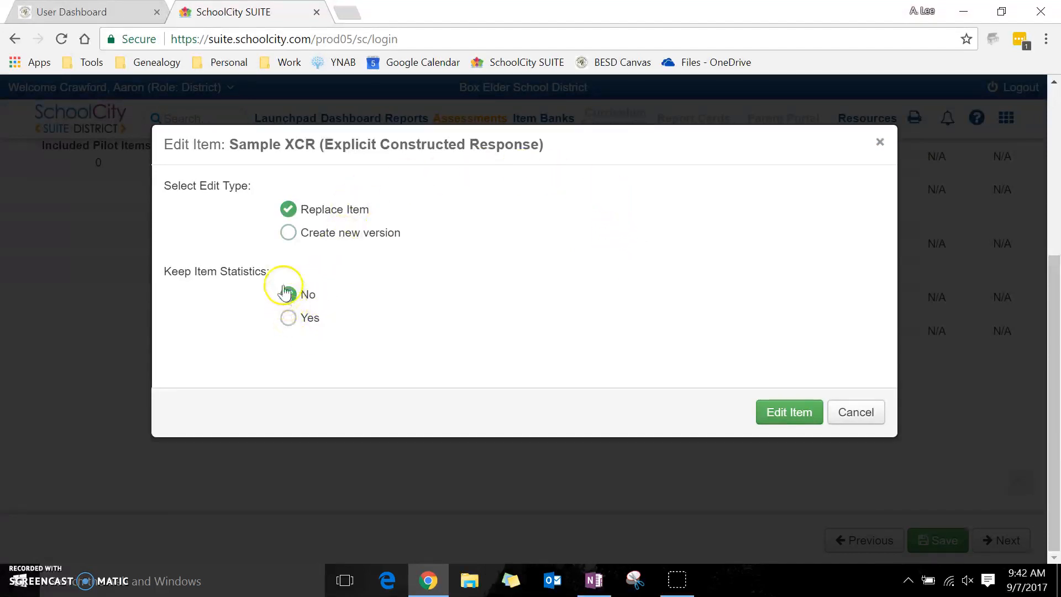
{"action": "left_click", "coordinate": [287, 295]}
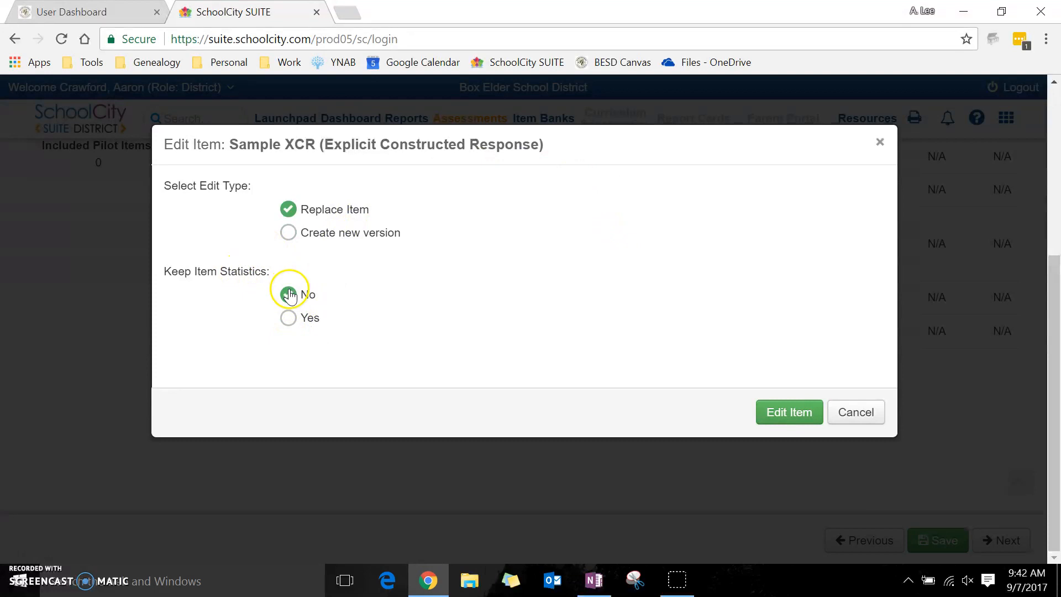
{"action": "left_click", "coordinate": [287, 294]}
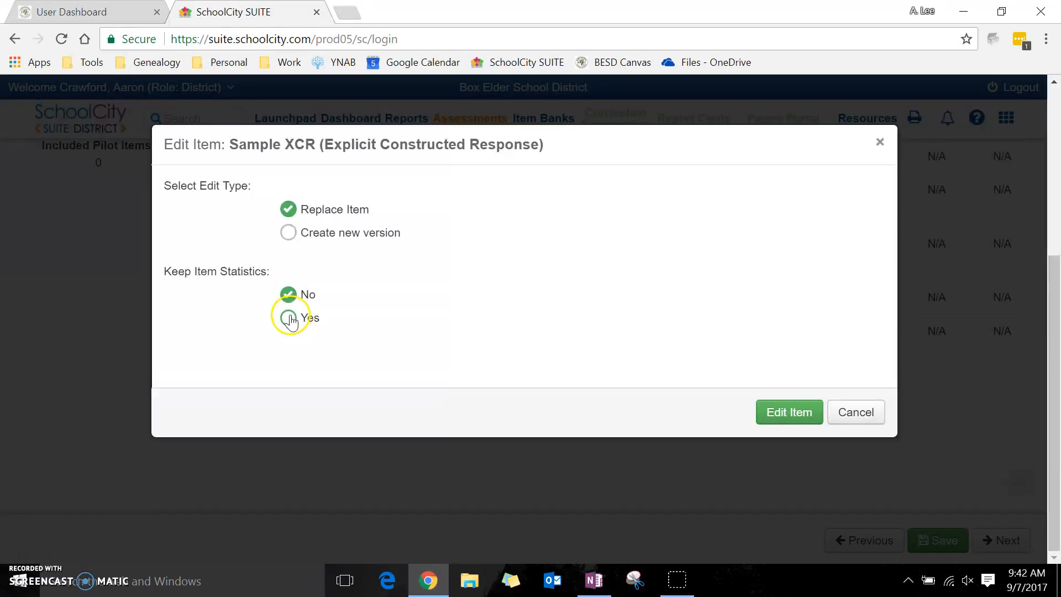
{"action": "left_click", "coordinate": [287, 317]}
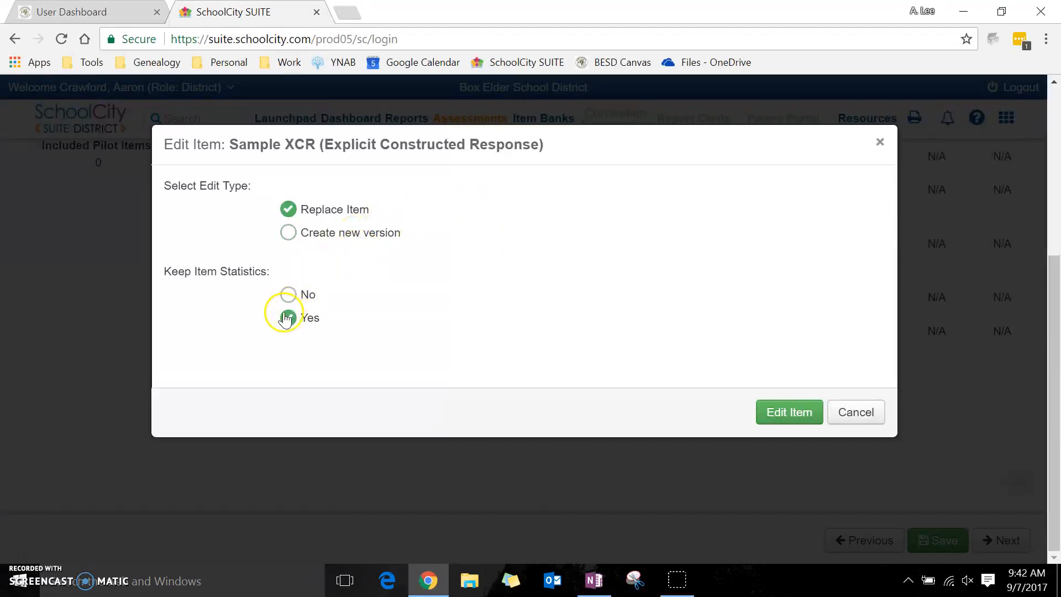
{"action": "left_click", "coordinate": [288, 317]}
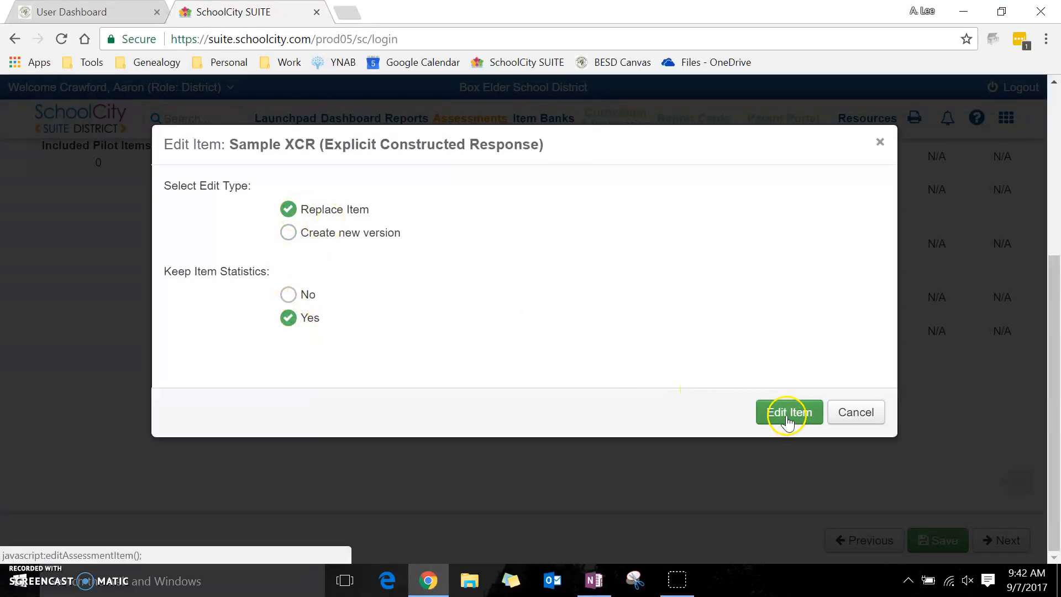
Save the XCR item accepting Hope and hope alongside fish and Fish.
{"action": "left_click", "coordinate": [788, 413]}
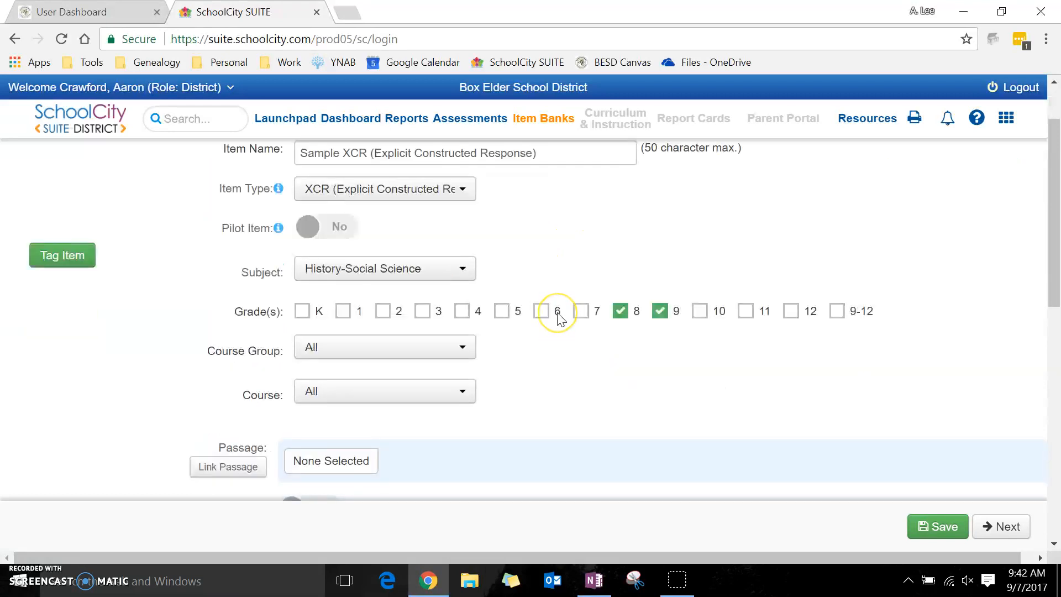
{"action": "scroll", "scroll_direction": "down", "scroll_amount": 3}
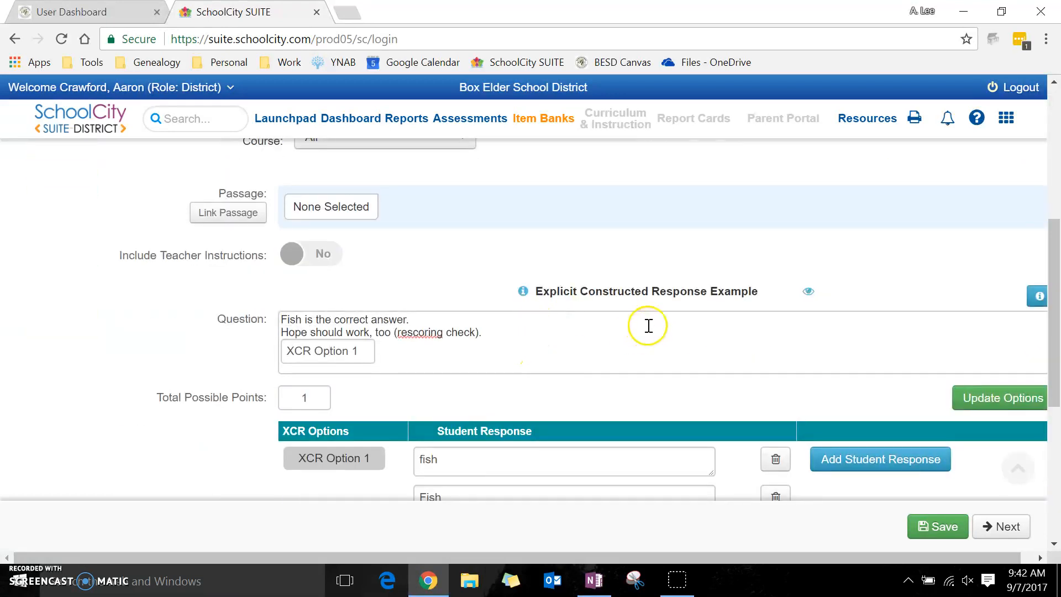
{"action": "scroll", "scroll_direction": "down", "scroll_amount": 3}
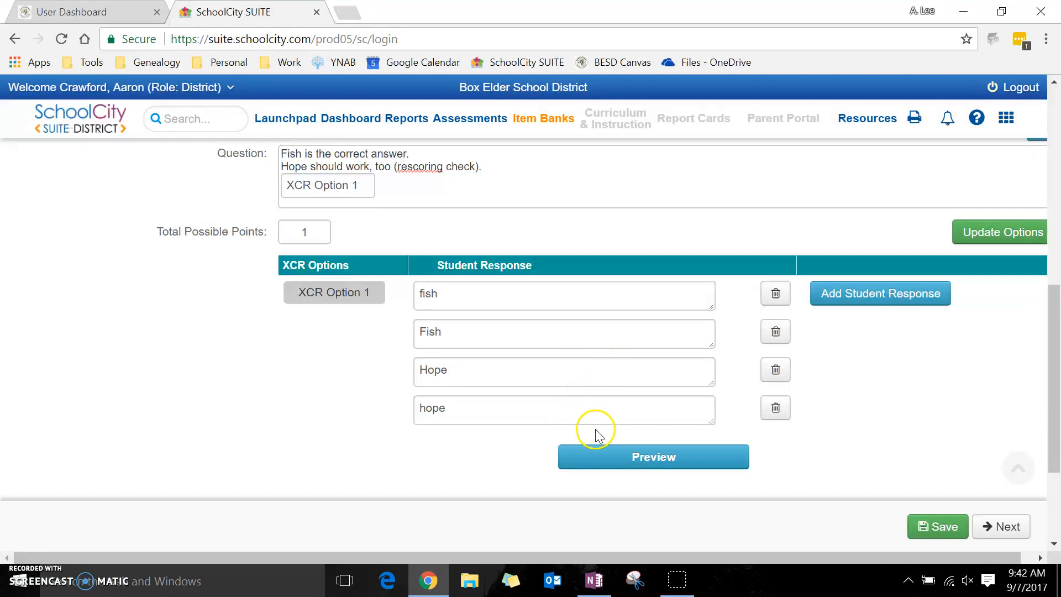
{"action": "left_click", "coordinate": [163, 157]}
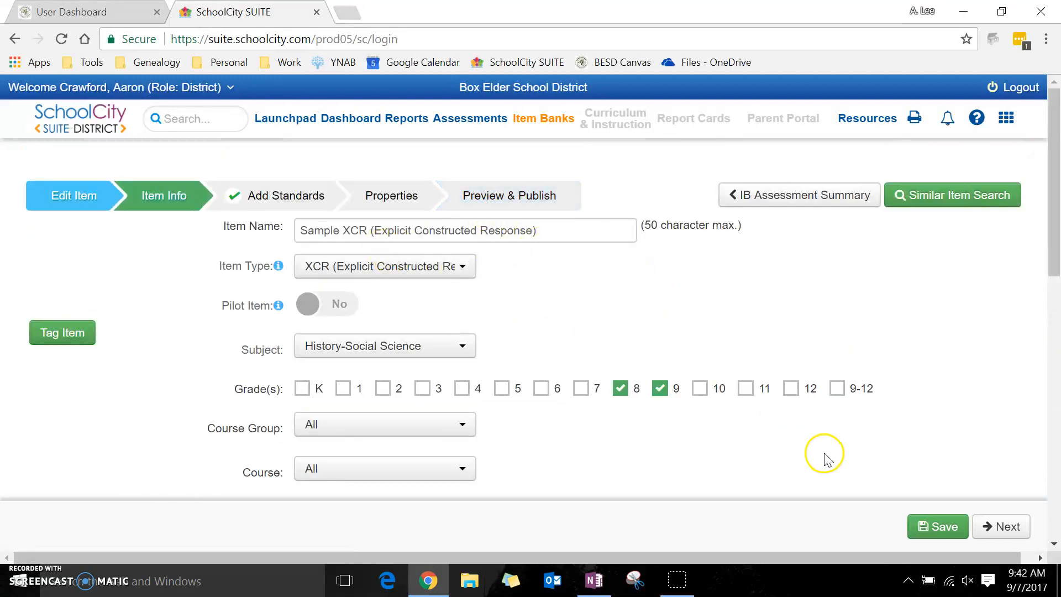
{"action": "left_click", "coordinate": [937, 527]}
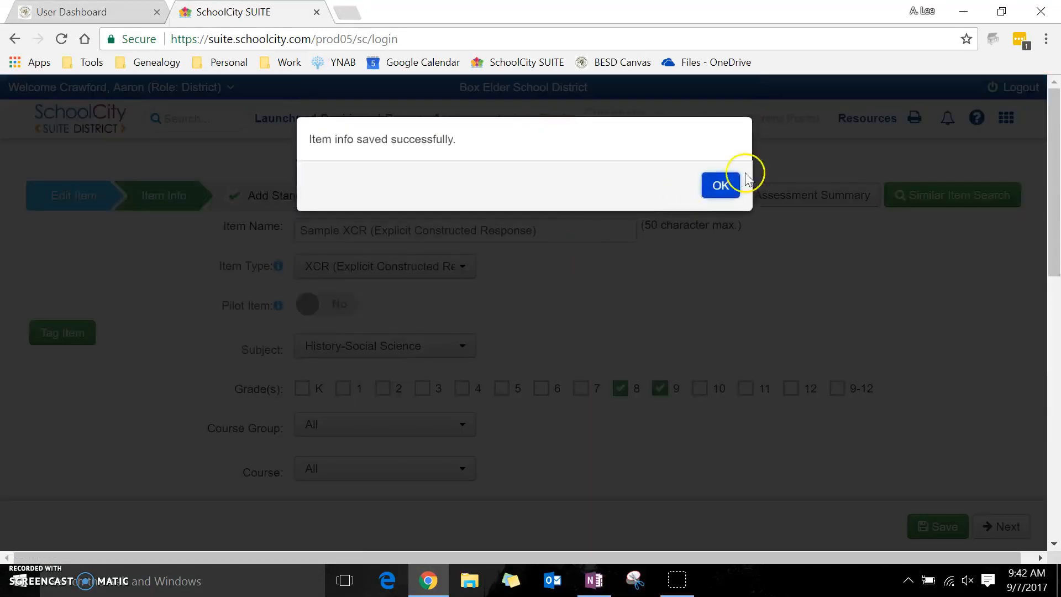
{"action": "left_click", "coordinate": [720, 186]}
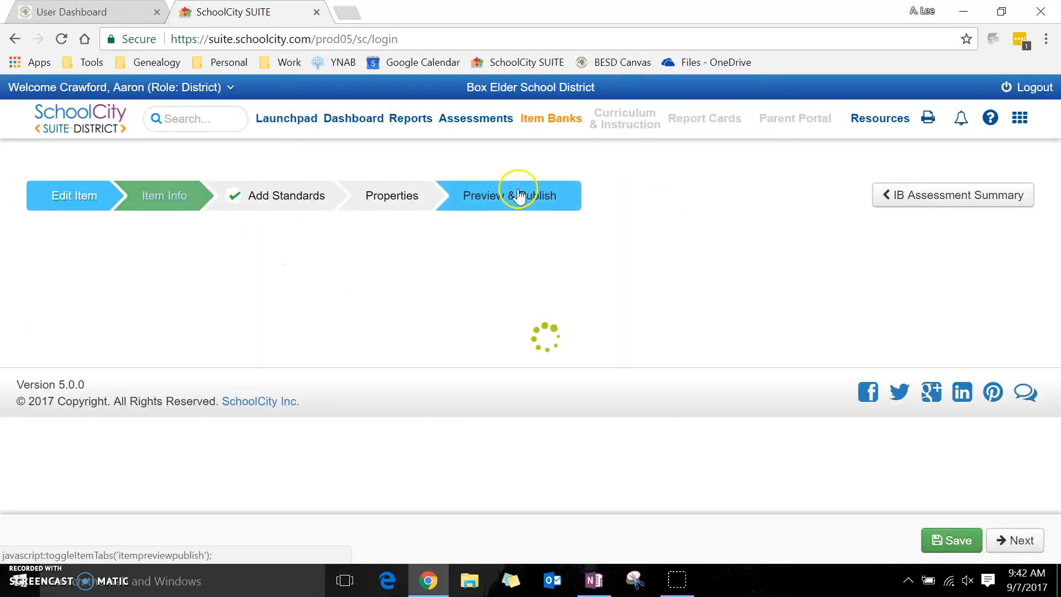
Publish the edited Sample XCR item to My Work Space.
{"action": "left_click", "coordinate": [509, 196]}
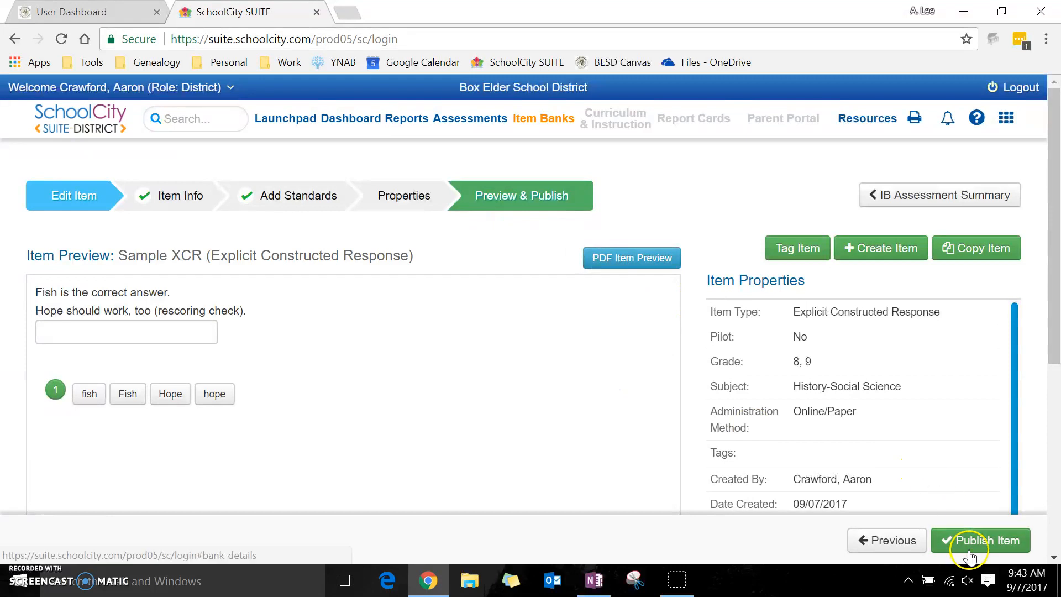
{"action": "left_click", "coordinate": [980, 540]}
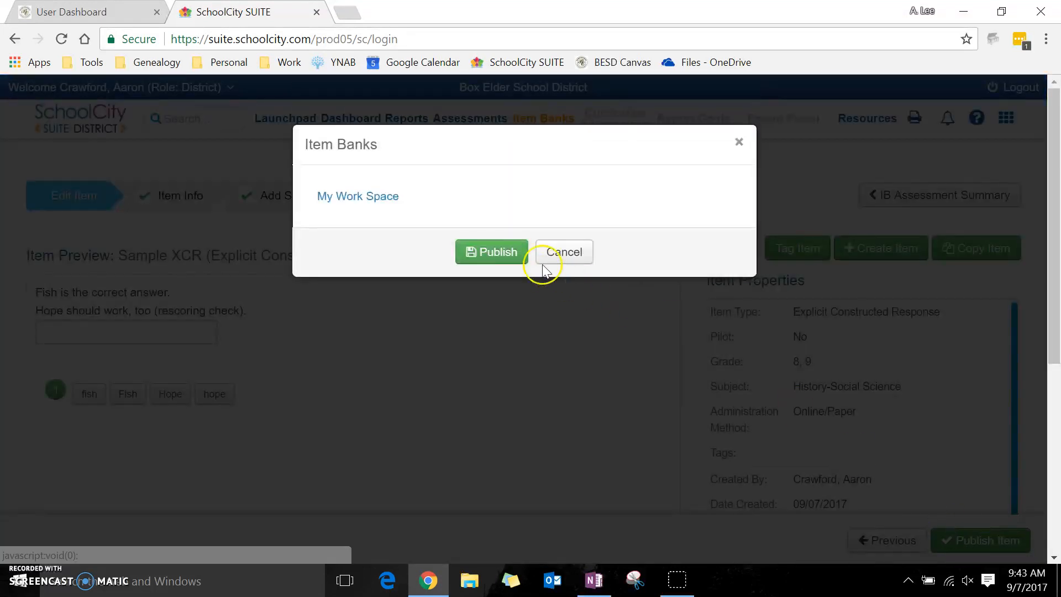
{"action": "left_click", "coordinate": [491, 252]}
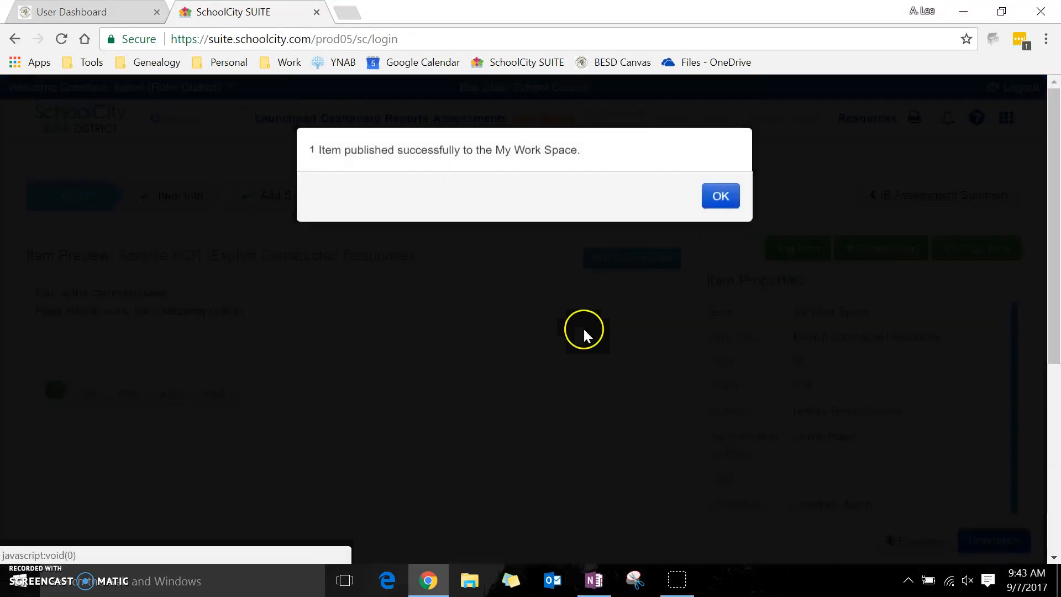
{"action": "left_click", "coordinate": [719, 196]}
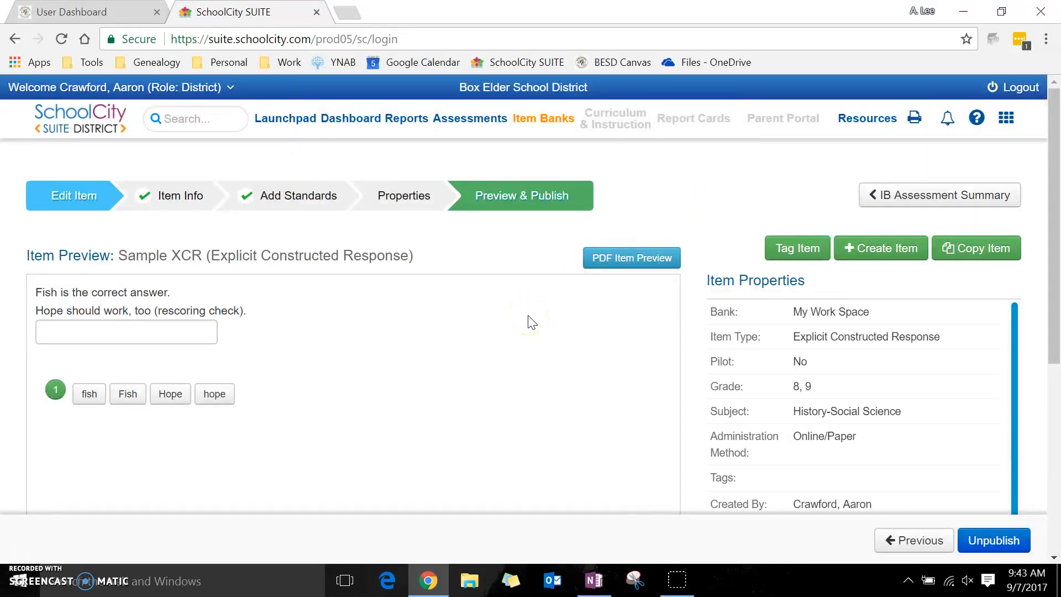
{"action": "mouse_move", "coordinate": [643, 200]}
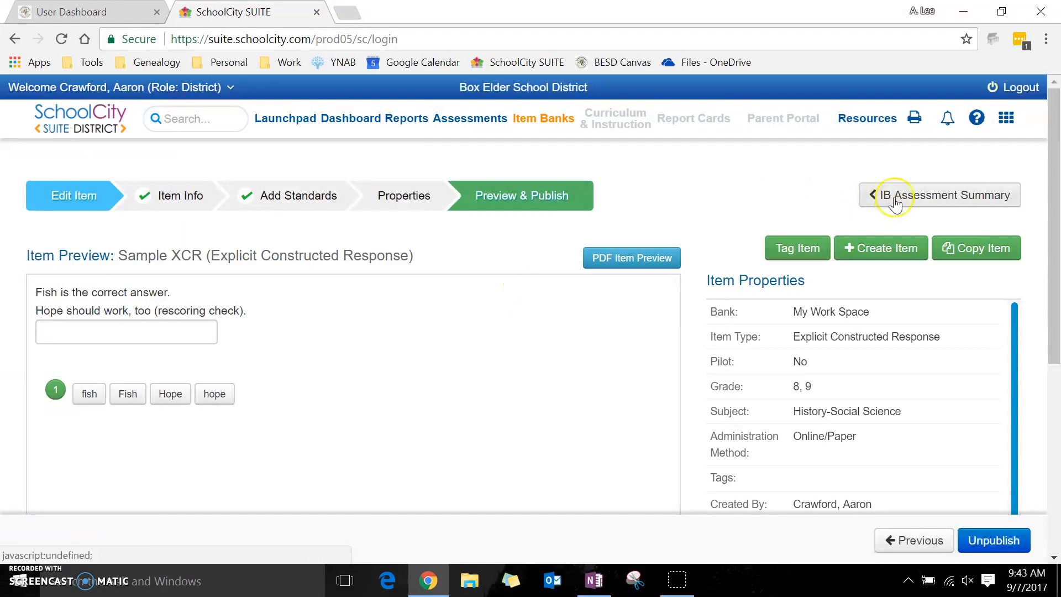
{"action": "mouse_move", "coordinate": [876, 174]}
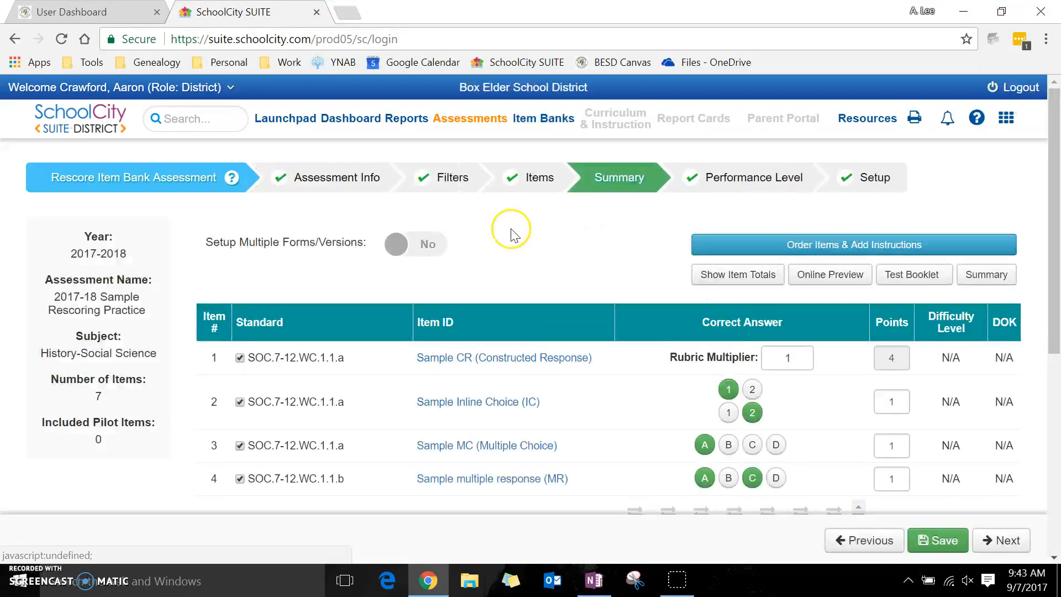
Scroll through the assessment summary's seven items with answers and points.
{"action": "scroll", "scroll_direction": "down", "scroll_amount": 3}
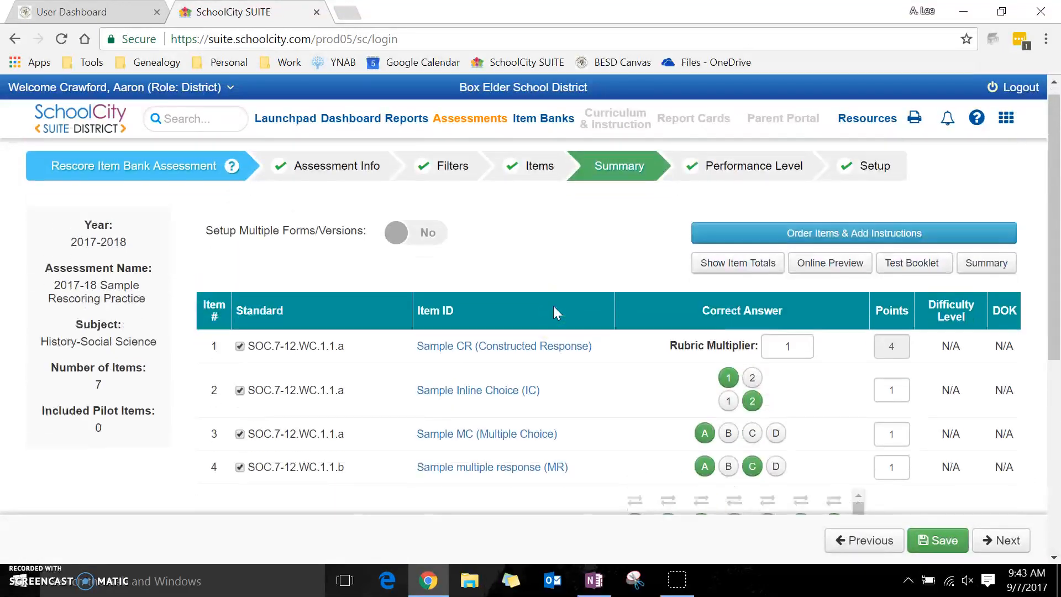
{"action": "scroll", "scroll_direction": "down", "scroll_amount": 3}
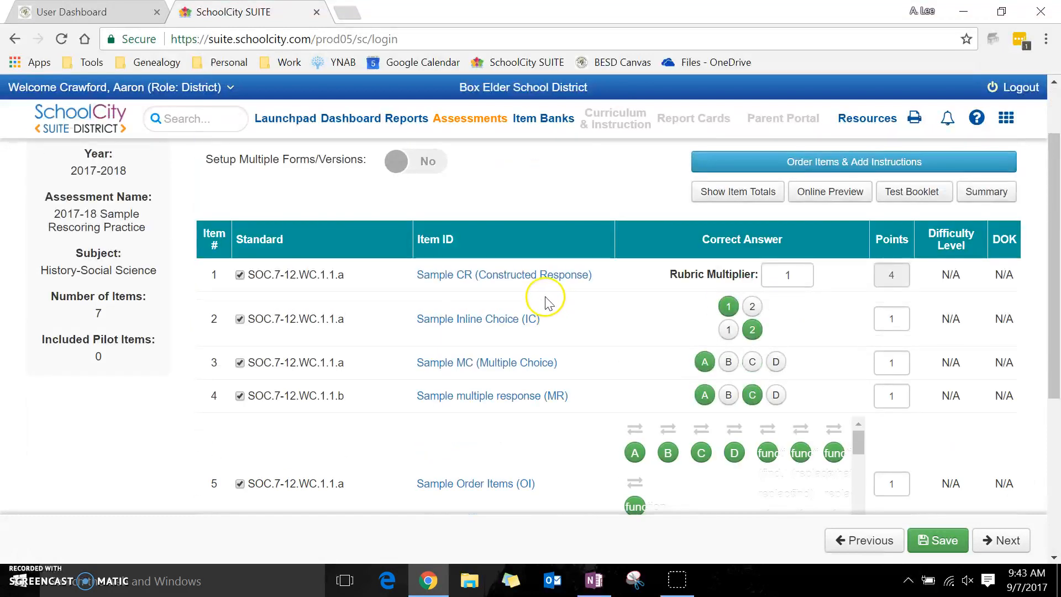